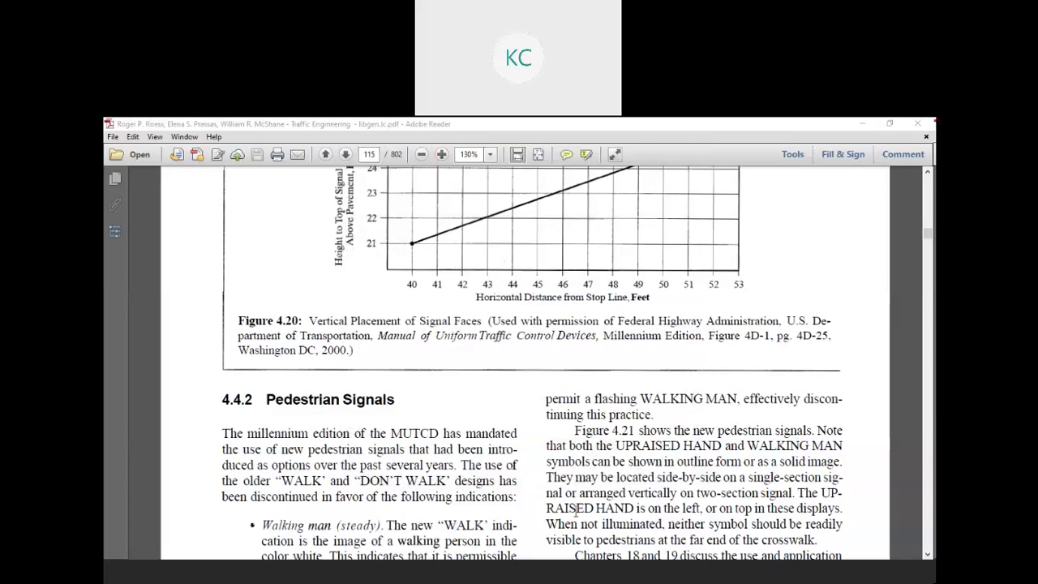
mouse_move(563, 554)
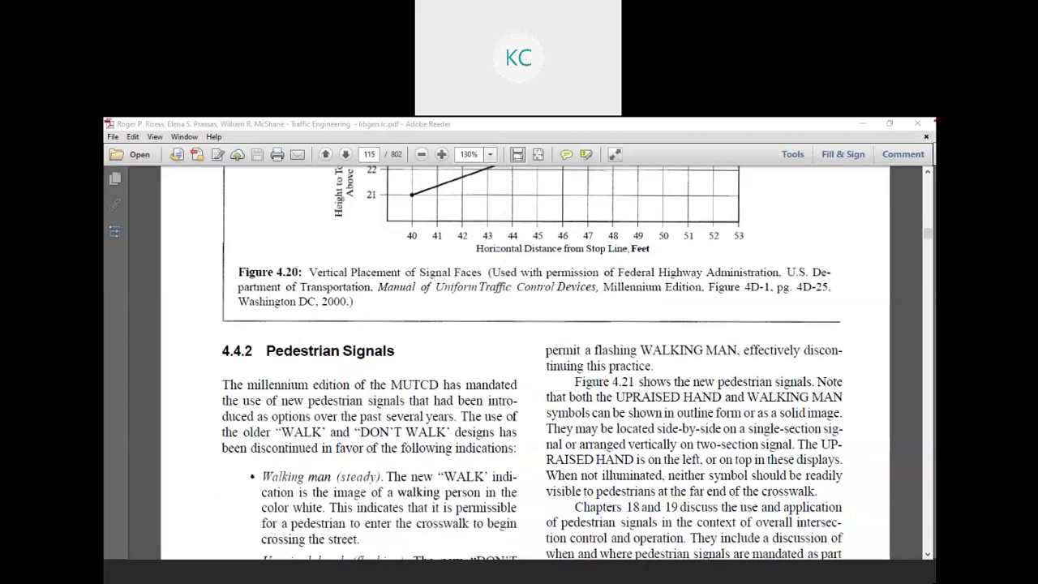
Step: Read past the Walking man and Upraised hand bullets to the 4.4.3 Other Traffic Signals heading
scroll(down, 3)
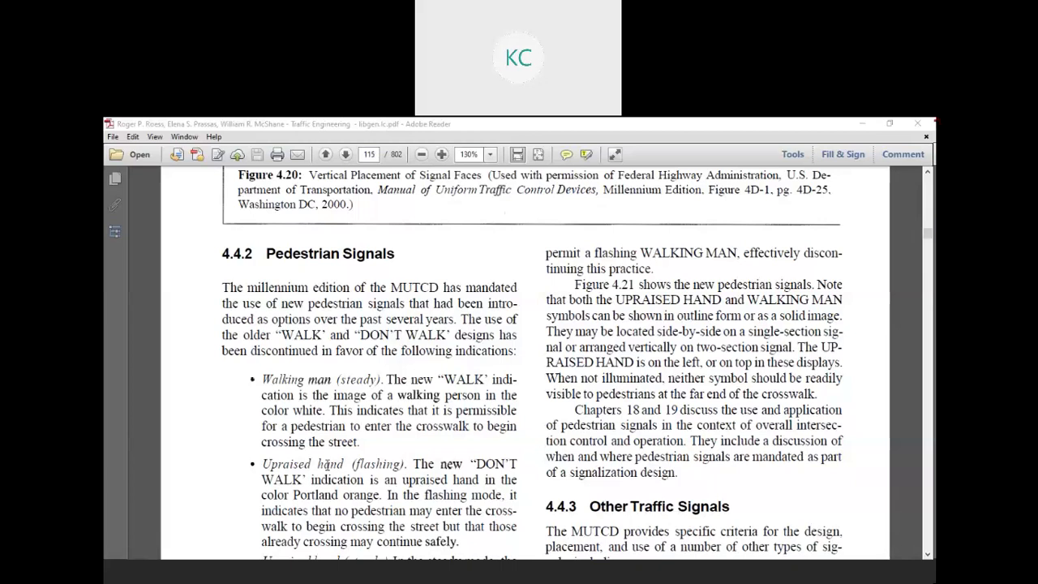
scroll(down, 3)
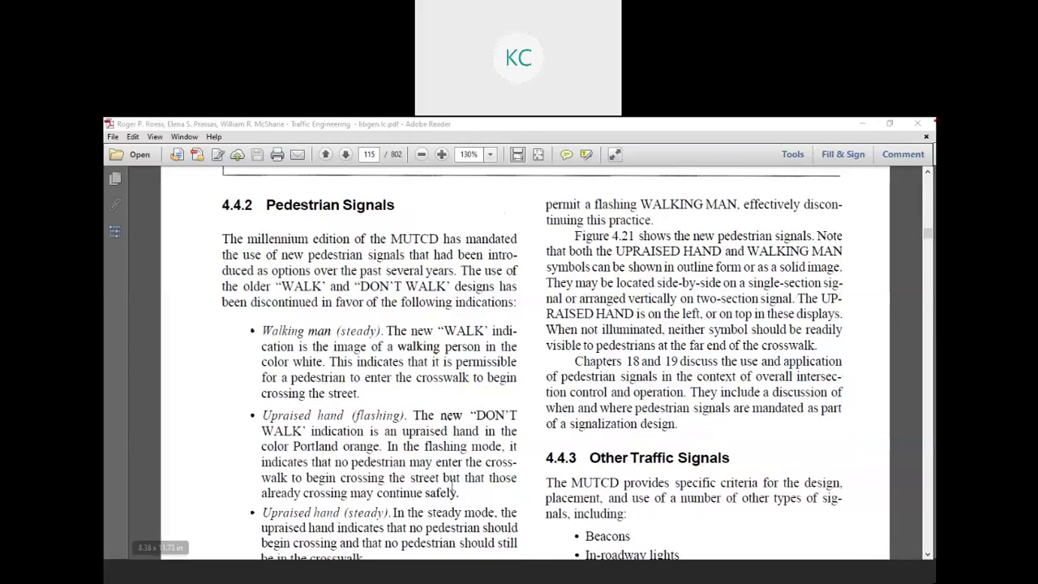
scroll(down, 3)
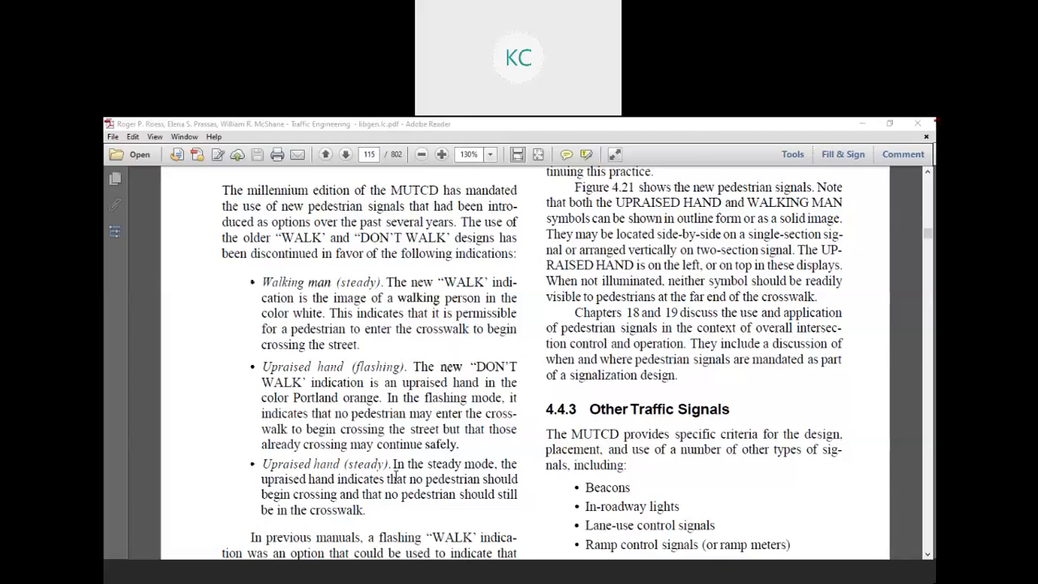
Step: Scroll to the bottom of page 115, past the flashing WALK note and beacons description
scroll(down, 3)
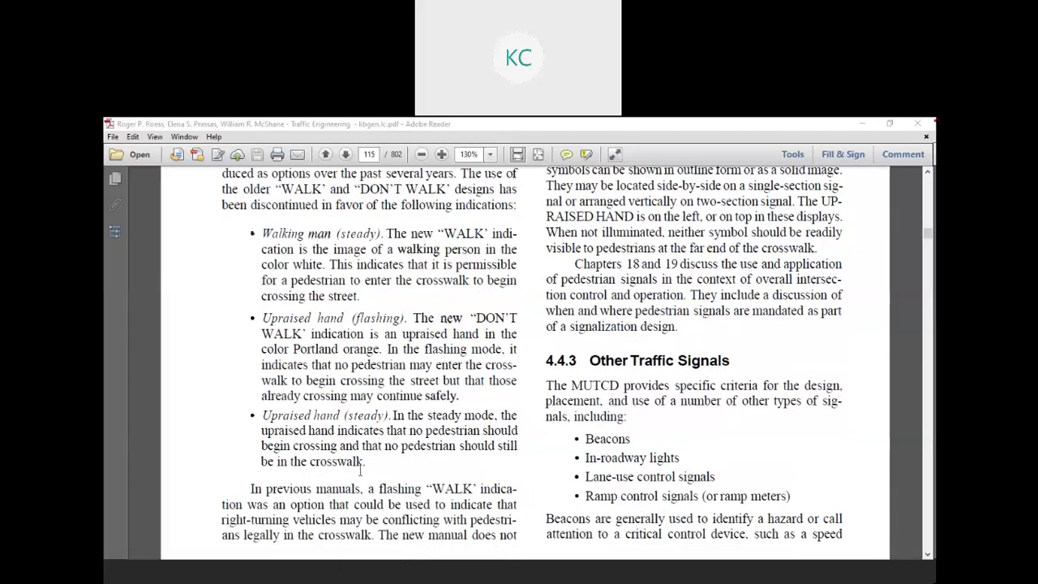
scroll(down, 3)
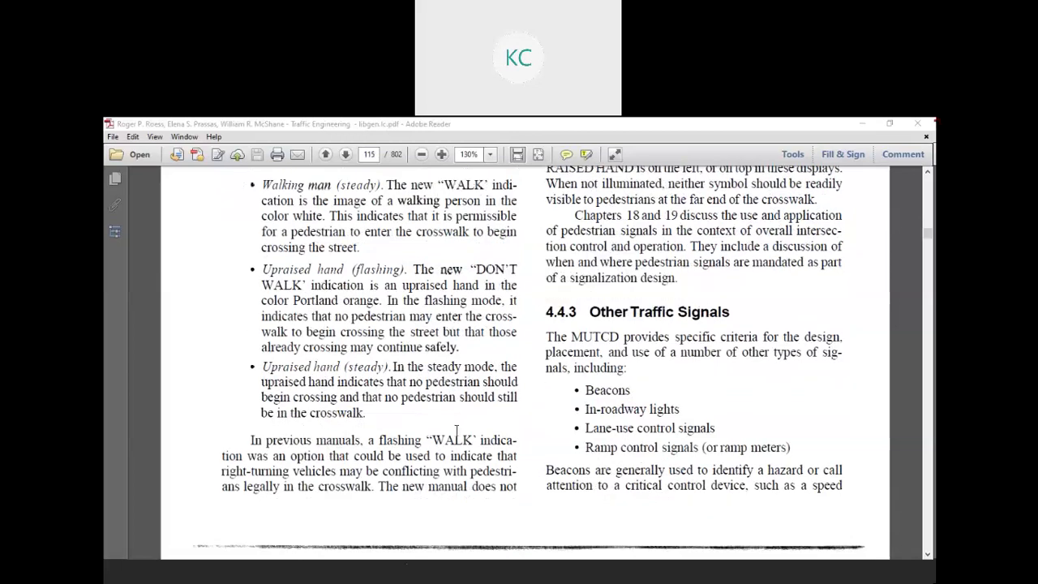
mouse_move(392, 449)
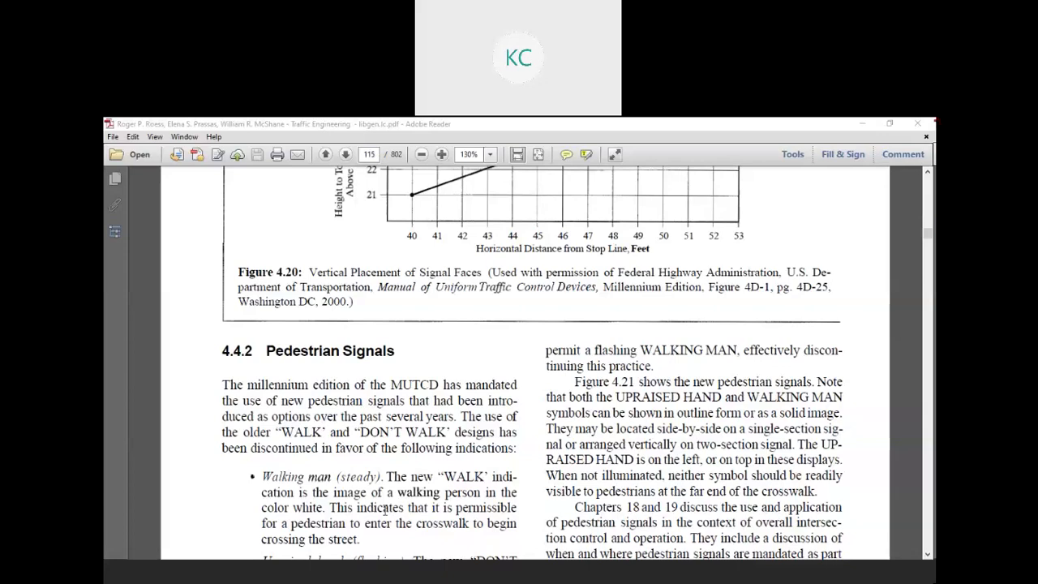
mouse_move(872, 530)
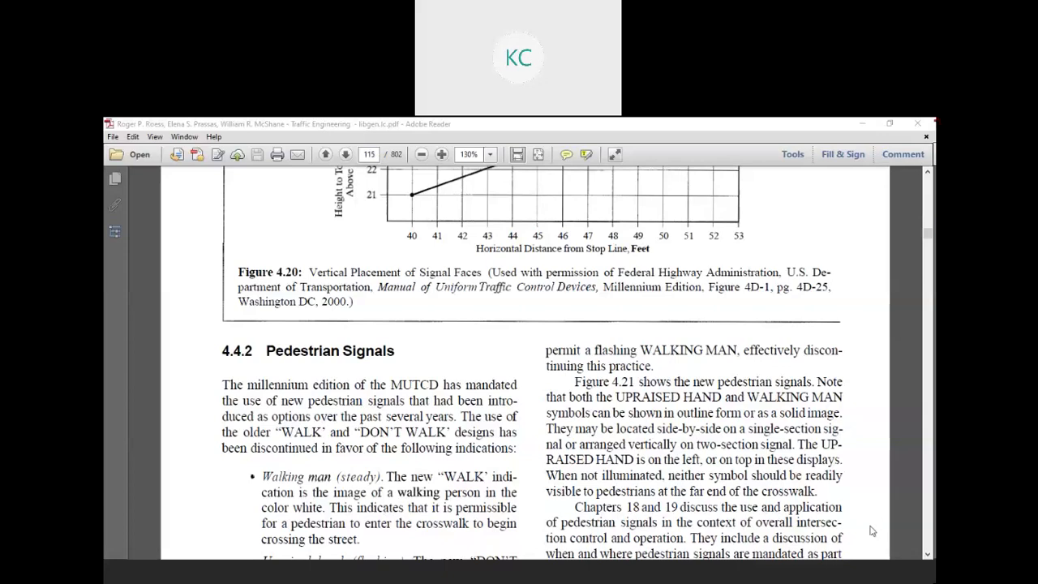
Step: Move on to printed page 101 with the upraised hand and walking man signal images
scroll(down, 3)
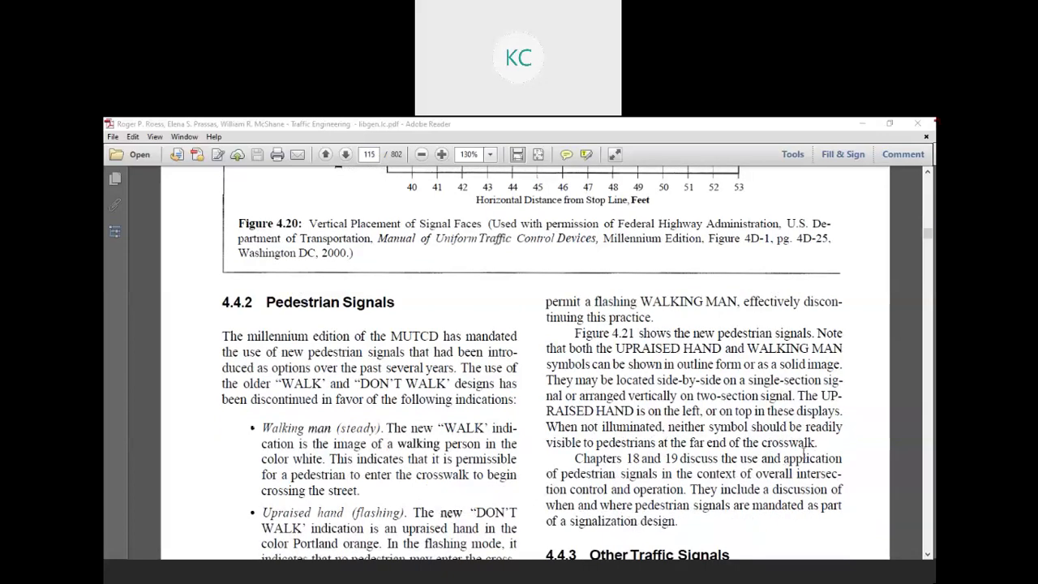
scroll(down, 3)
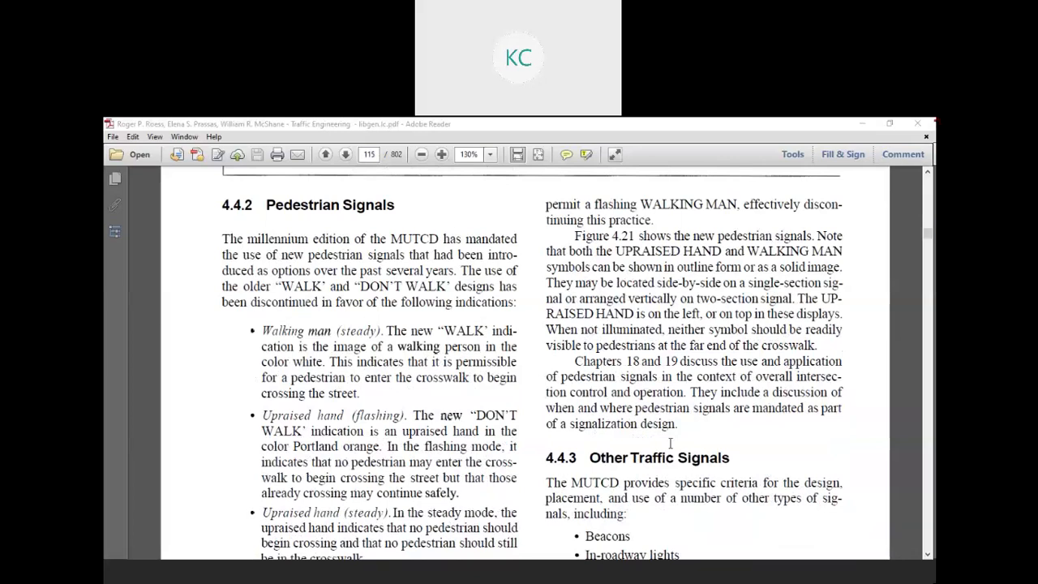
scroll(down, 3)
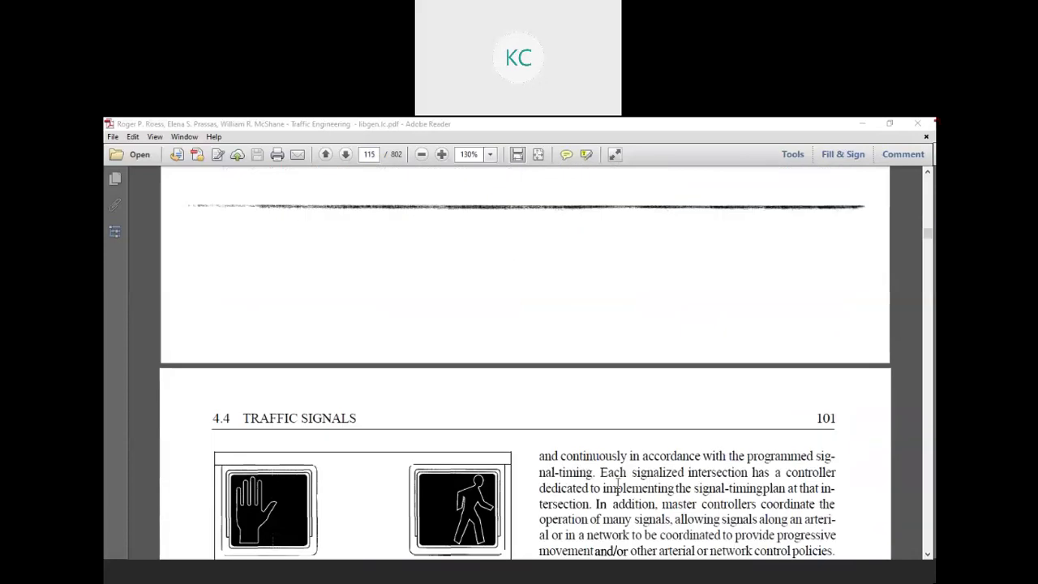
Step: Bring section 4.4.3's bullet list, from beacons to ramp meters, into view on page 115
scroll(down, 3)
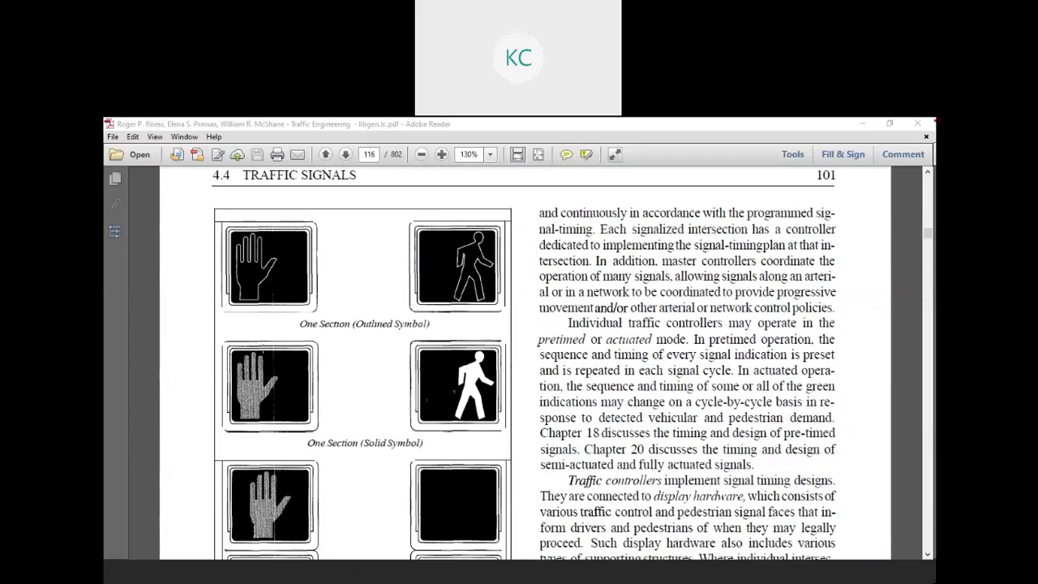
scroll(down, 3)
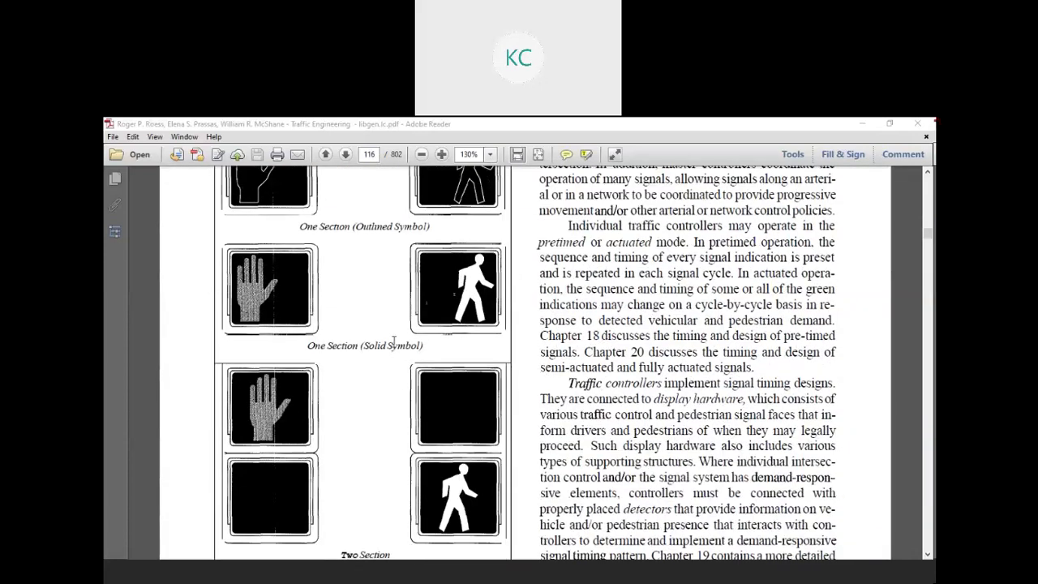
scroll(down, 3)
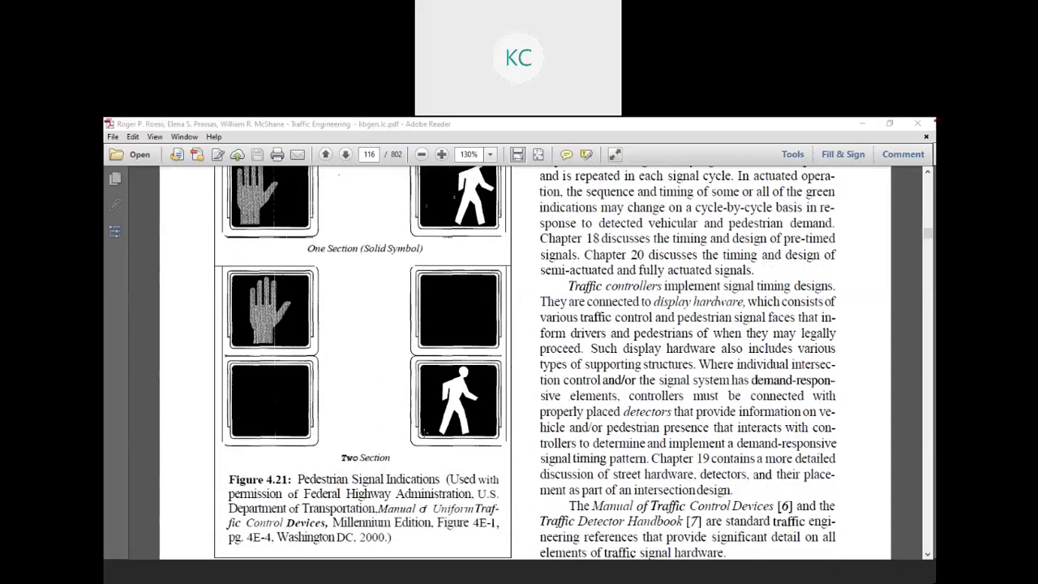
click(345, 154)
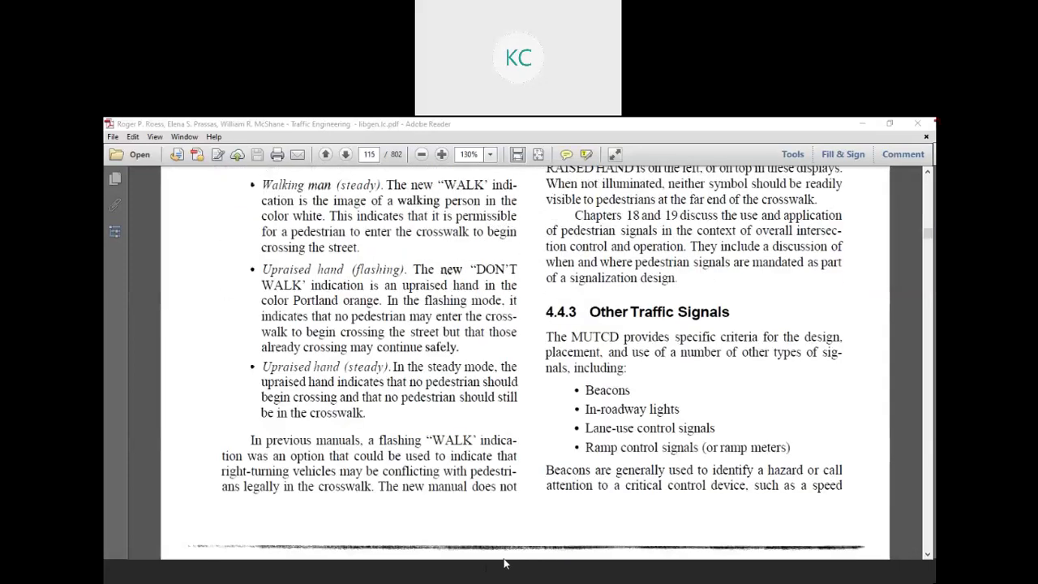
mouse_move(541, 525)
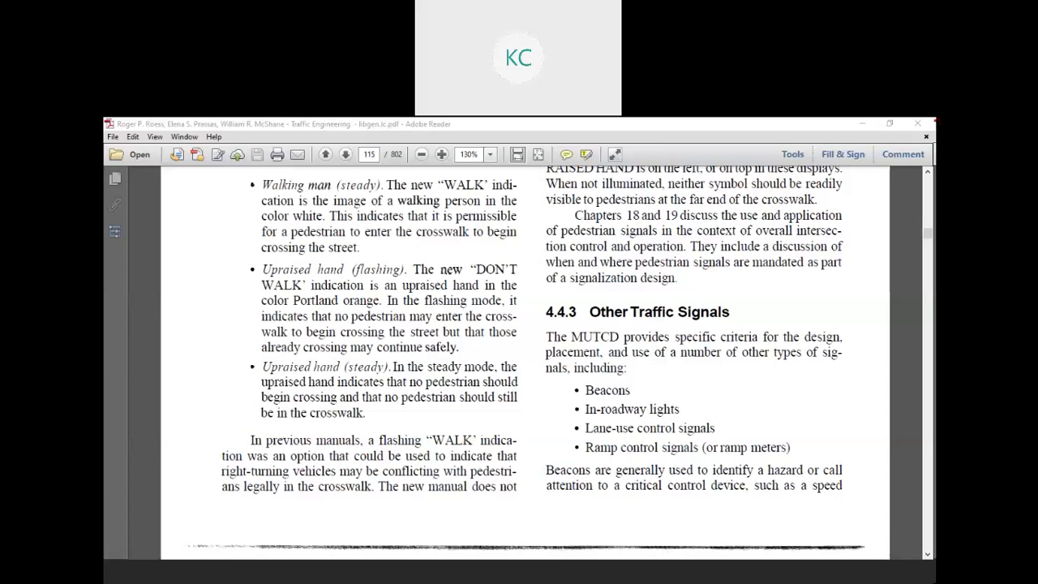
Step: Scroll to page 116 showing the Figure 4.21 caption, section 4.4.4, and NEMA standards
scroll(down, 3)
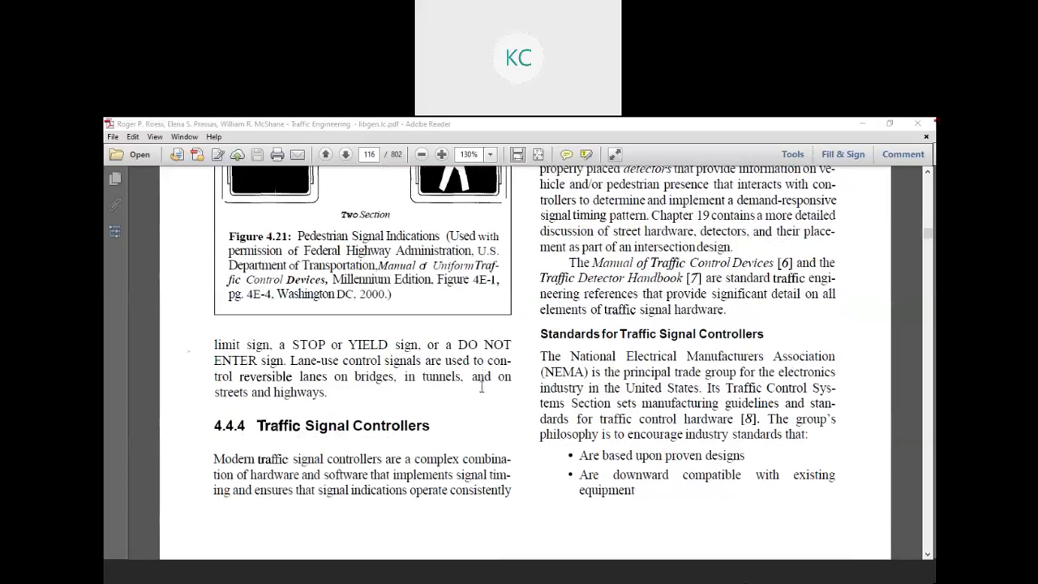
mouse_move(322, 350)
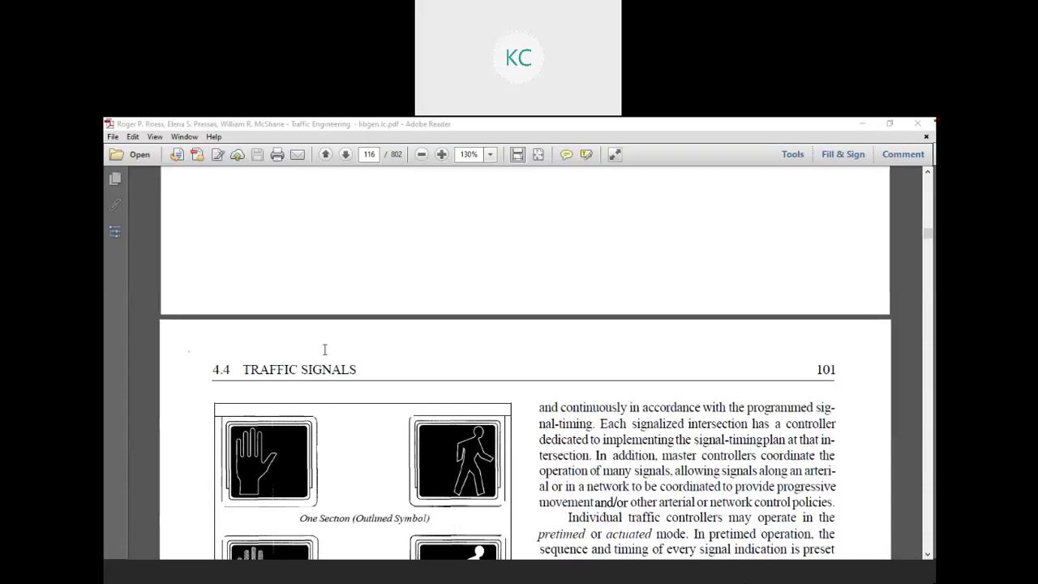
mouse_move(579, 399)
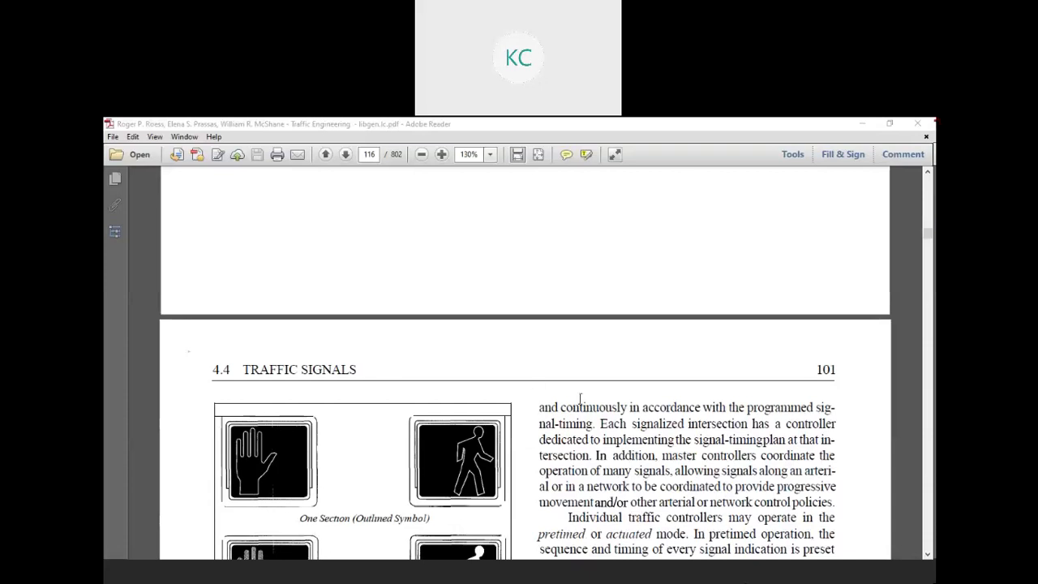
mouse_move(592, 473)
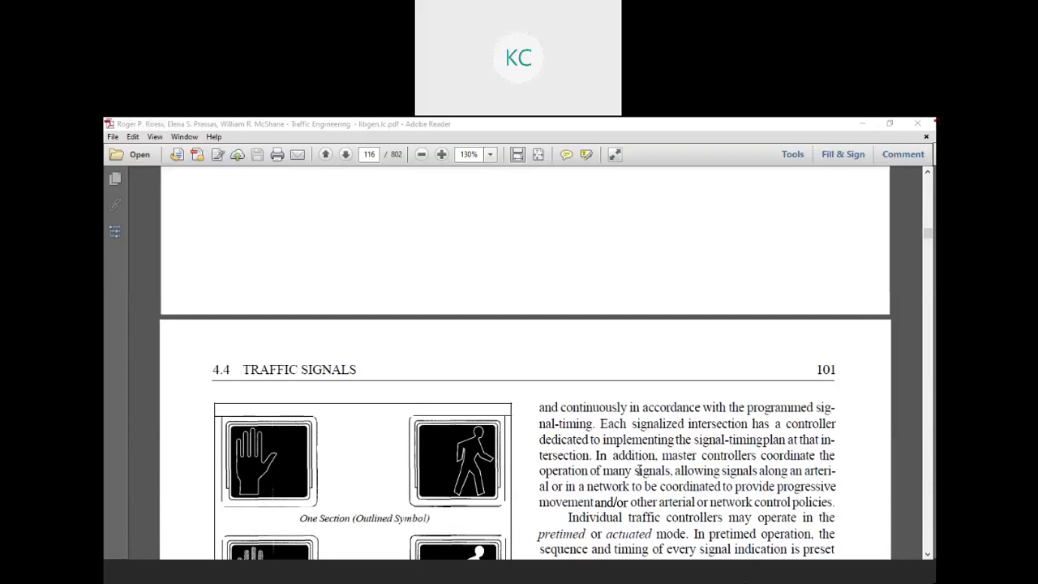
mouse_move(639, 470)
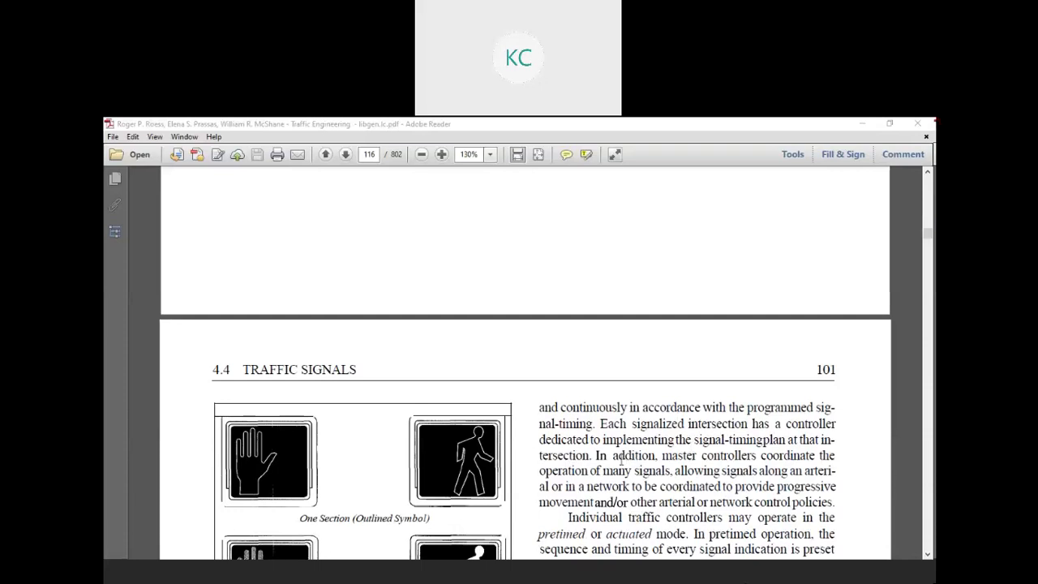
Step: Read page 101's pretimed versus actuated operation text through the traffic controllers and display hardware paragraph
scroll(down, 3)
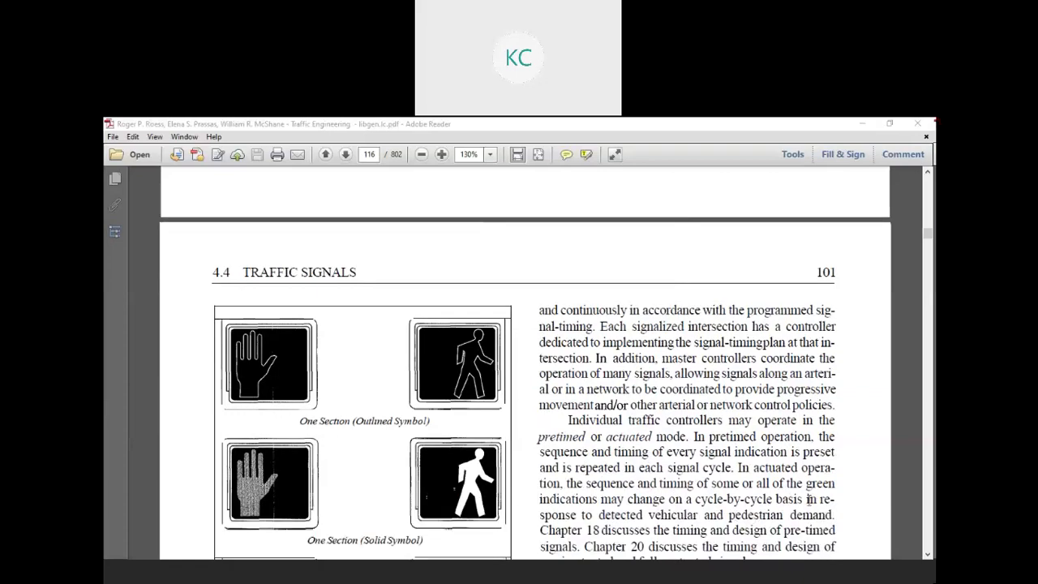
mouse_move(808, 499)
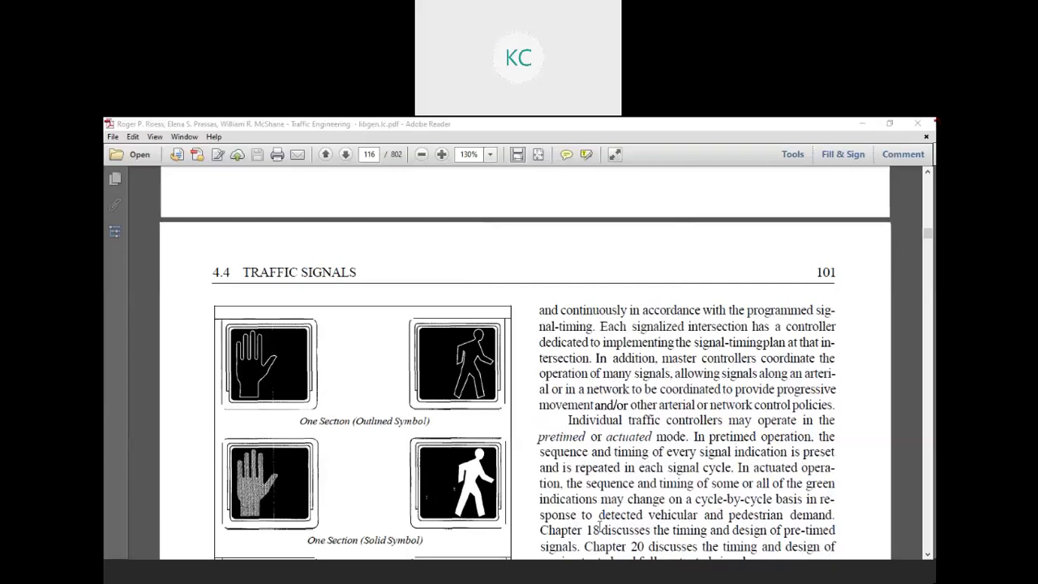
scroll(down, 3)
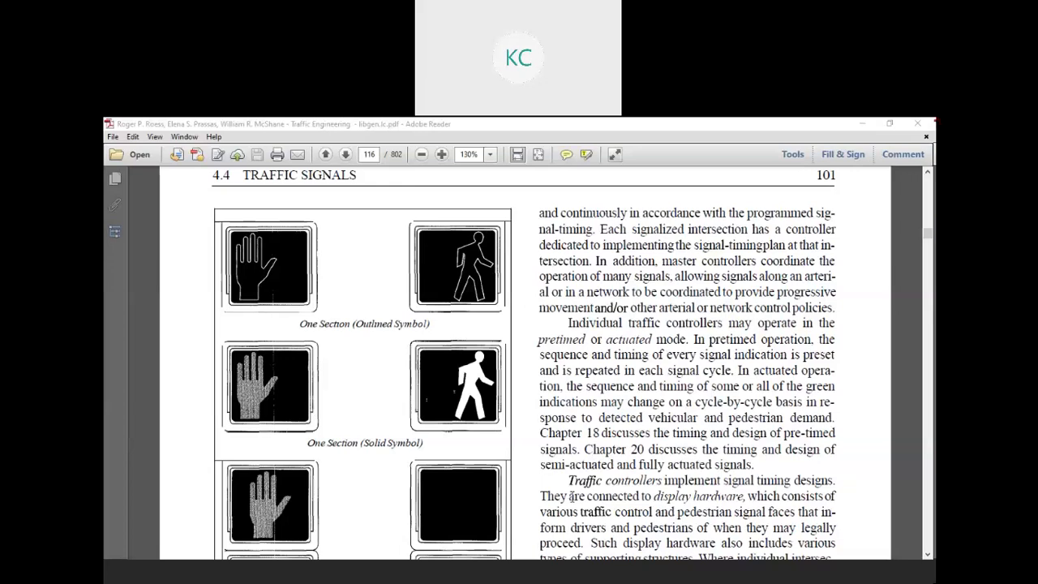
scroll(down, 3)
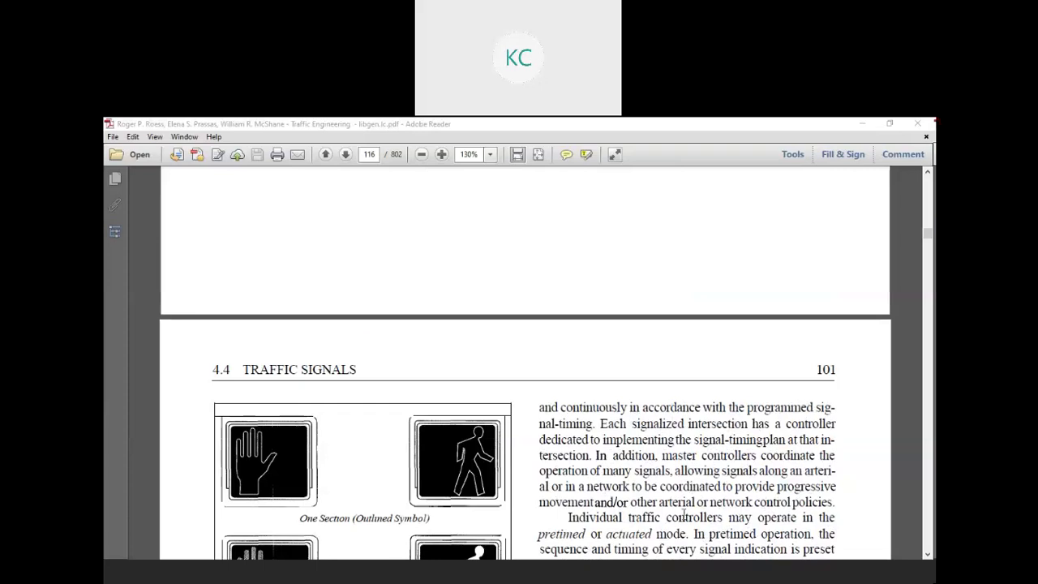
scroll(down, 3)
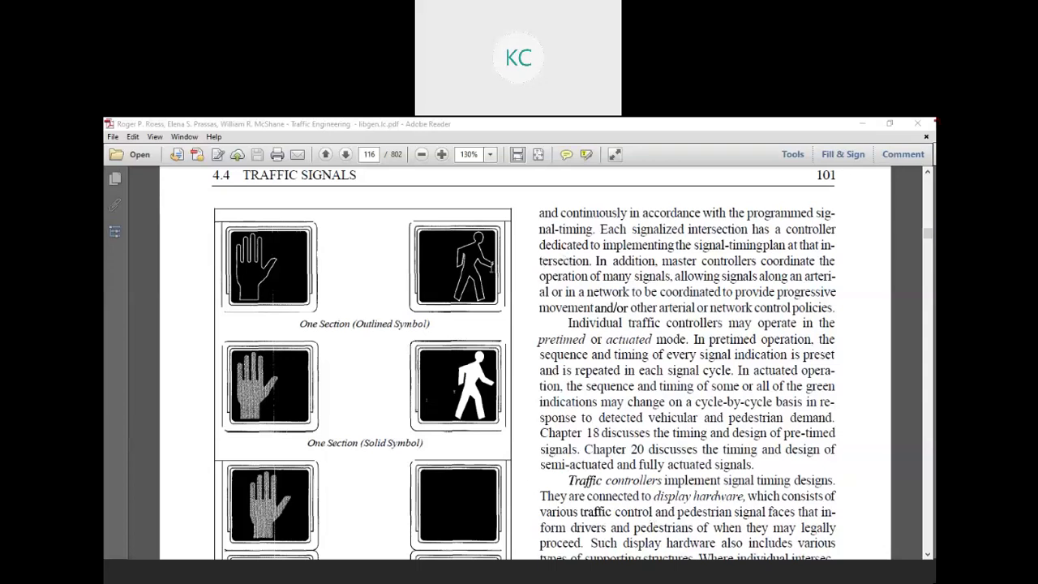
Step: Scroll through the detectors paragraph and Chapter 19 reference to the Figure 4.21 caption
scroll(down, 3)
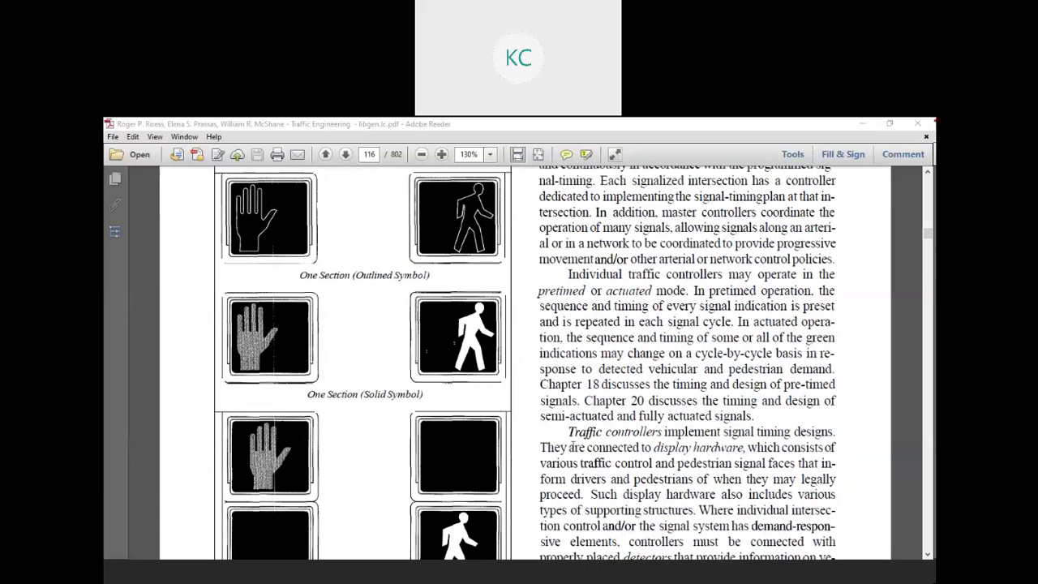
mouse_move(597, 476)
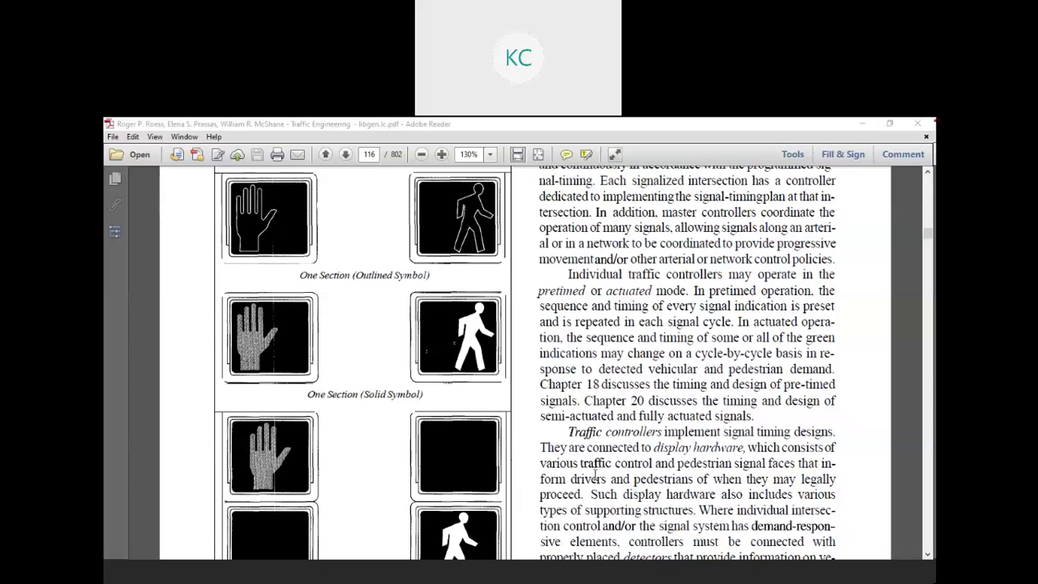
scroll(down, 3)
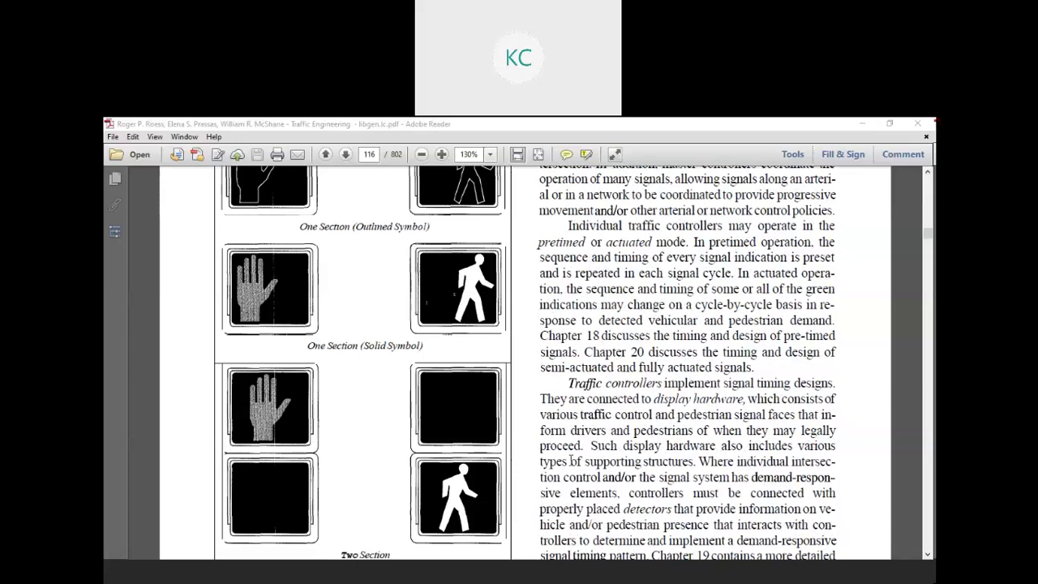
mouse_move(568, 460)
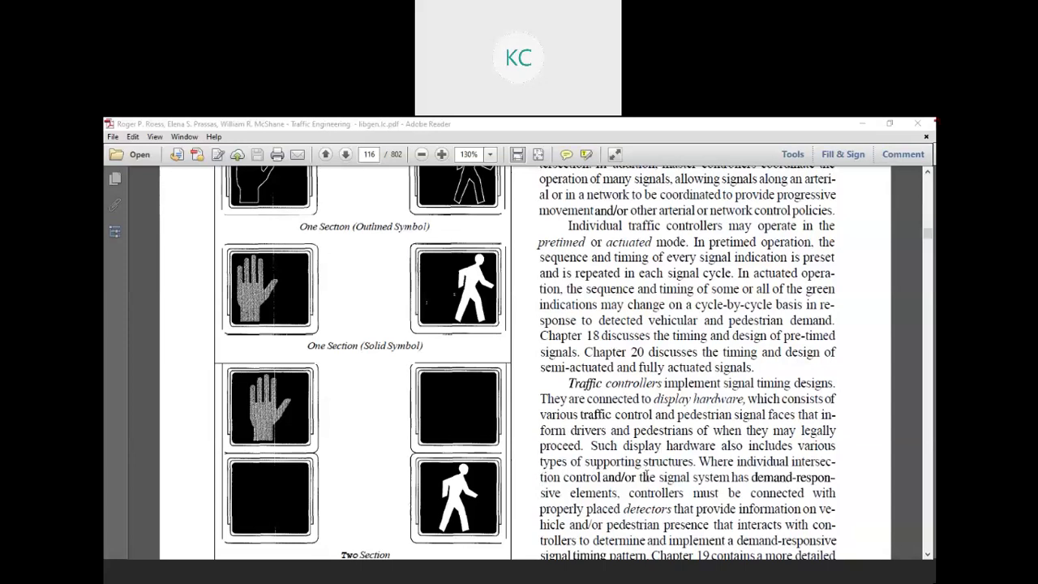
mouse_move(587, 515)
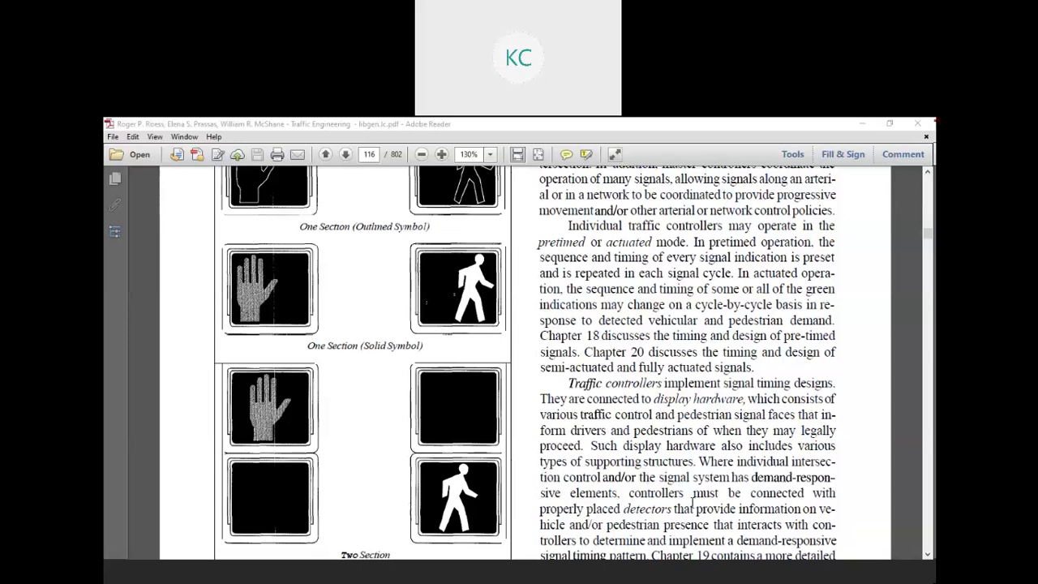
mouse_move(695, 502)
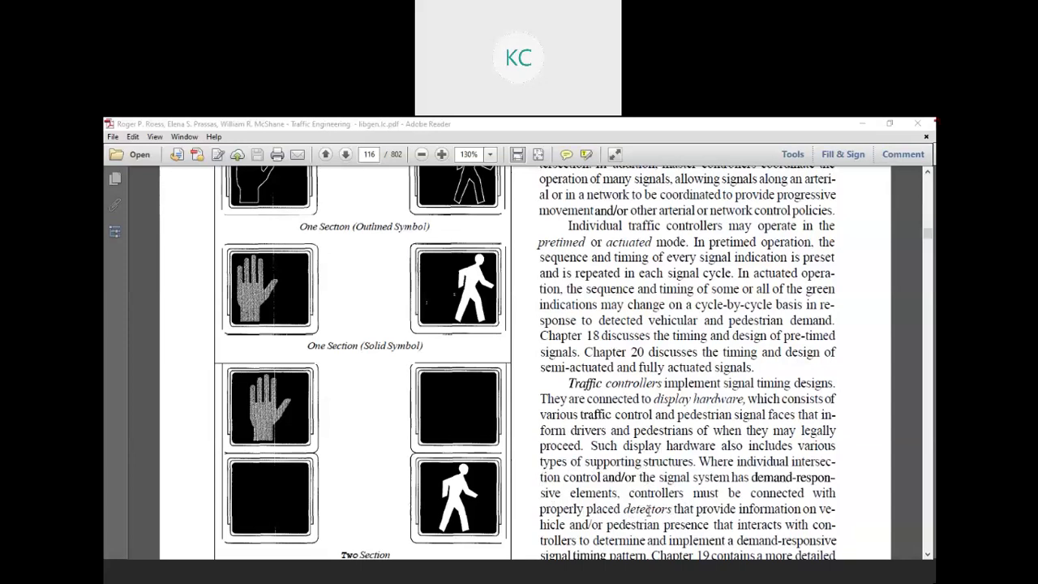
scroll(down, 3)
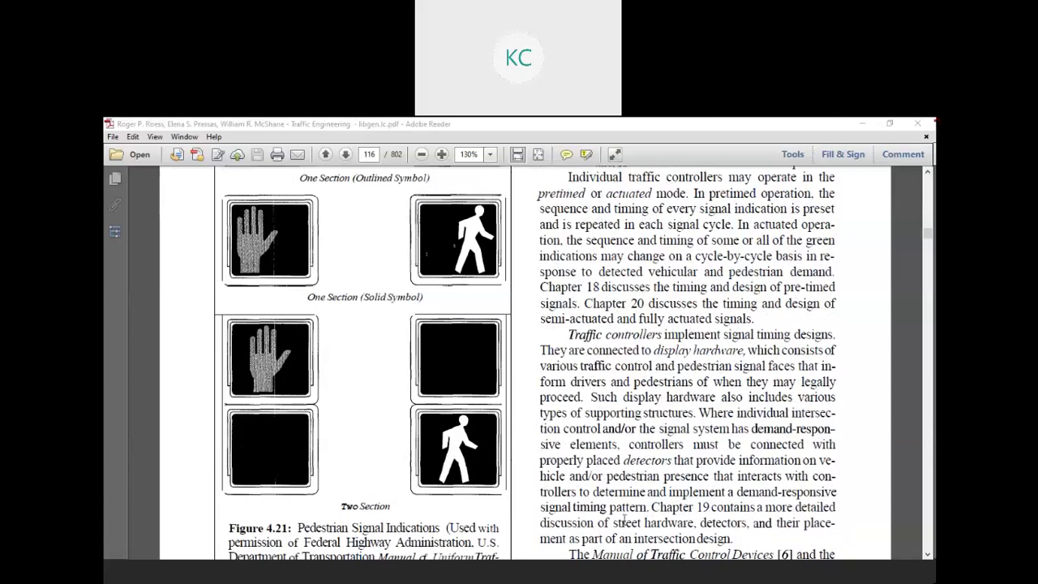
Step: Glance at section 4.4.4 and NEMA standards, then return to the outlined-symbol signals
scroll(down, 3)
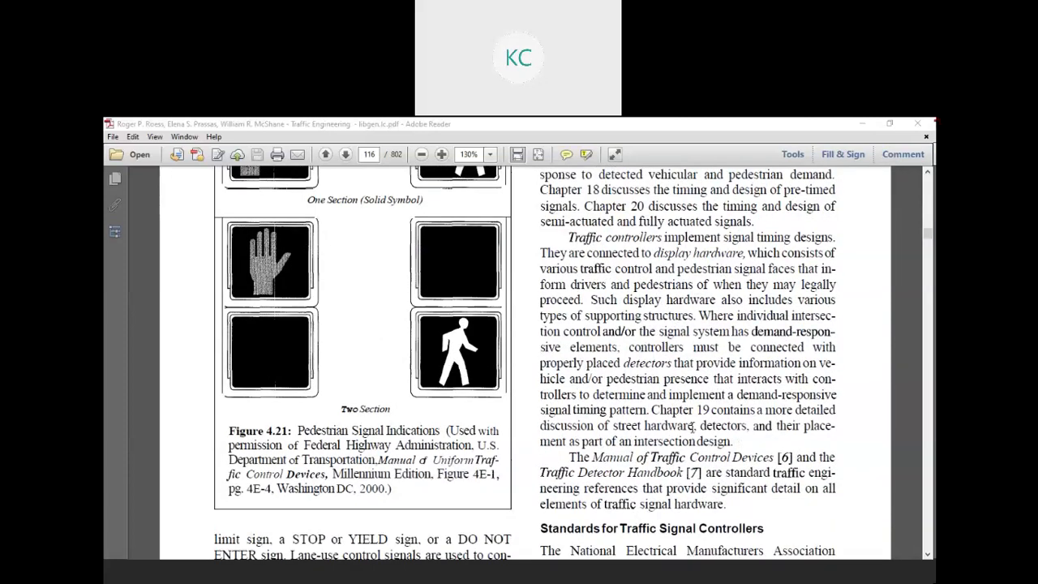
mouse_move(695, 438)
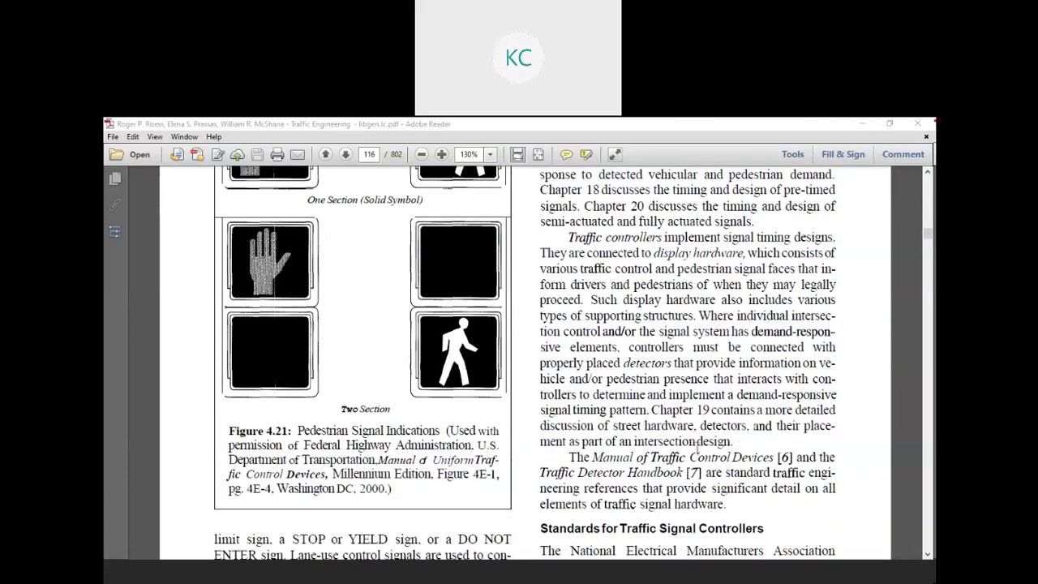
mouse_move(663, 462)
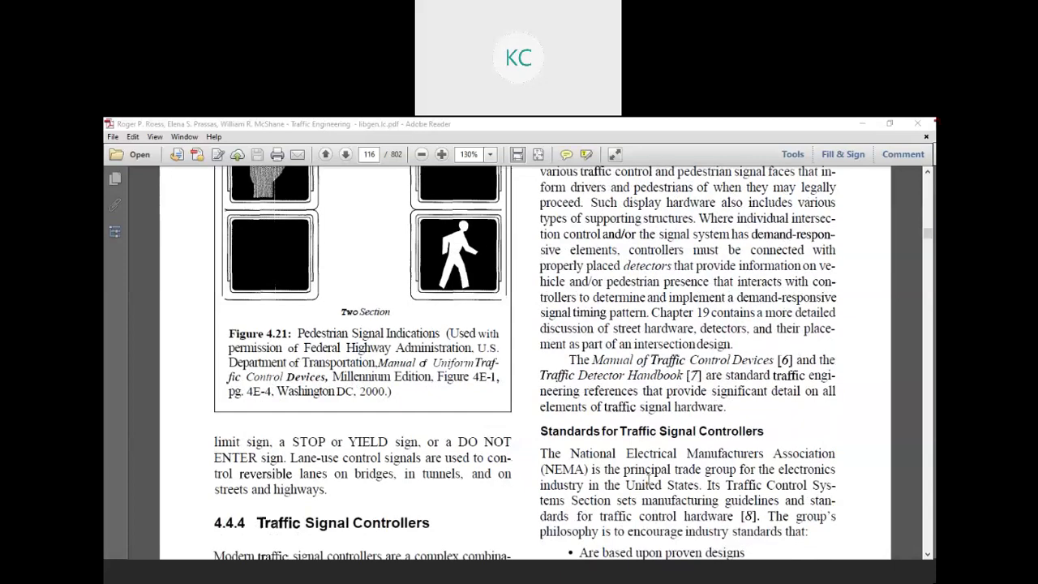
scroll(up, 3)
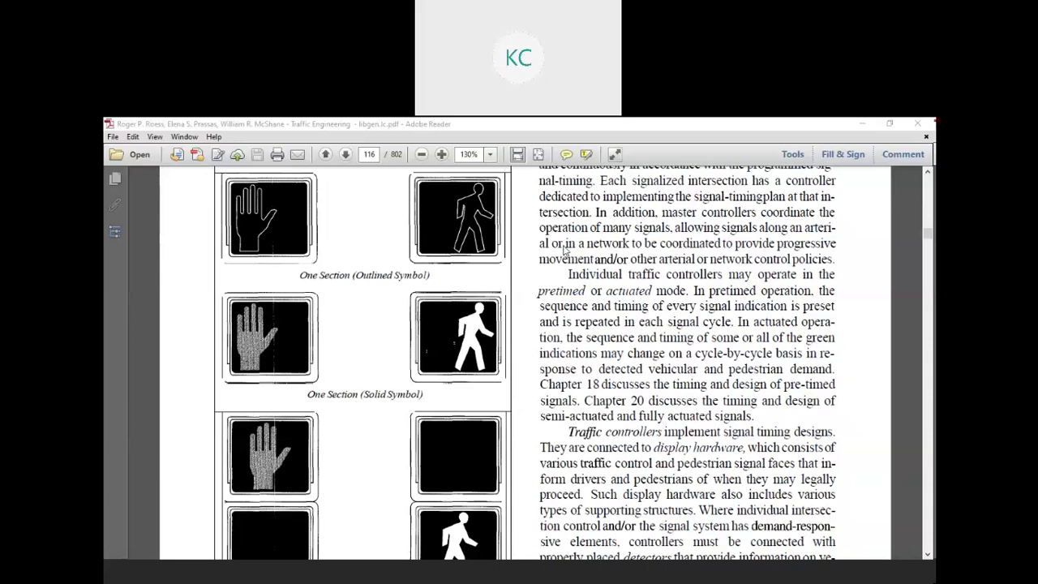
mouse_move(527, 205)
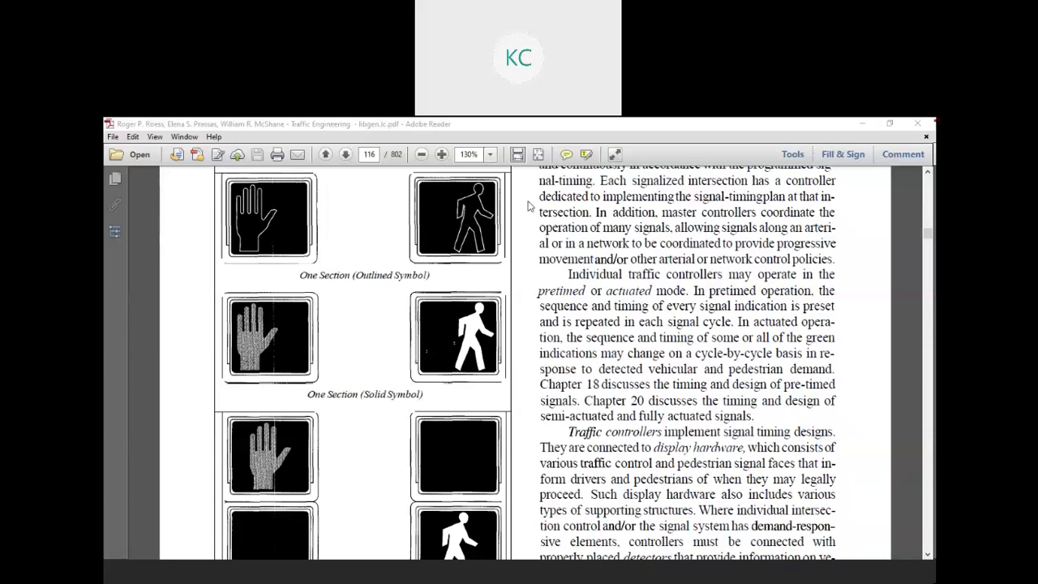
Step: Scroll back down to the Figure 4.21 caption and the NEMA standards heading
scroll(down, 3)
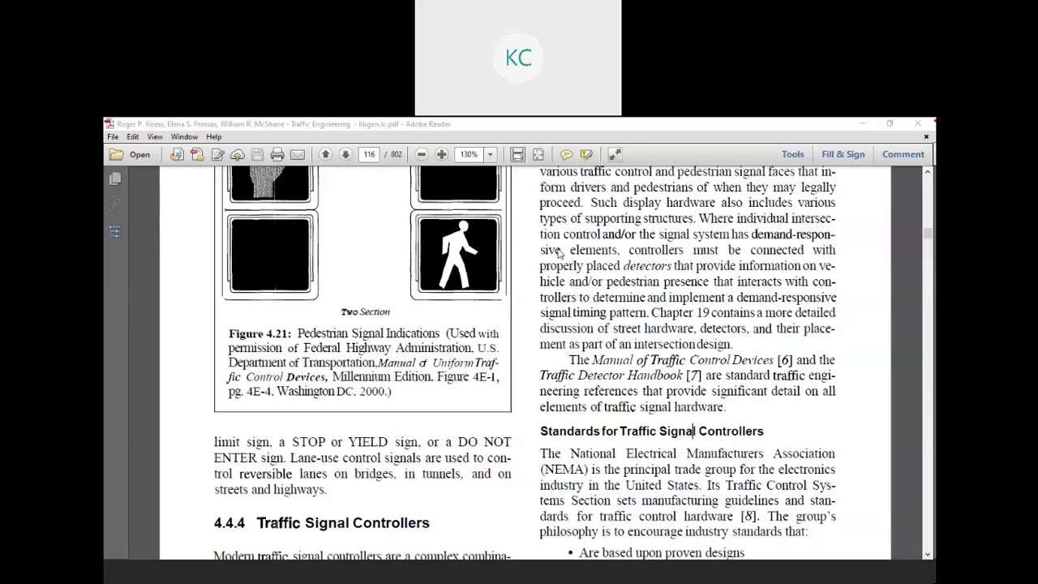
Step: Advance to page 102 and begin selecting the first NEMA standards bullet
scroll(down, 3)
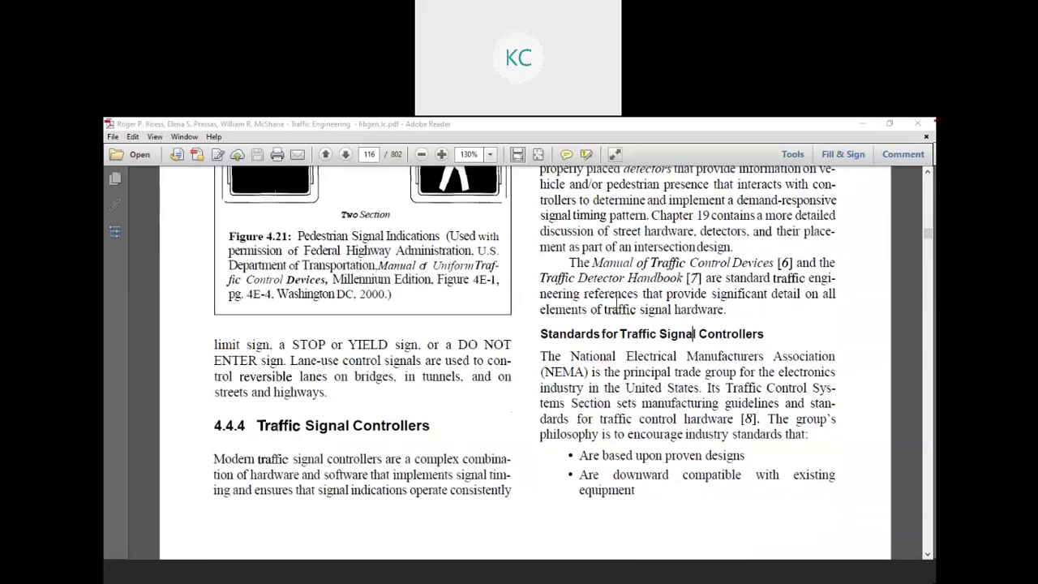
mouse_move(600, 454)
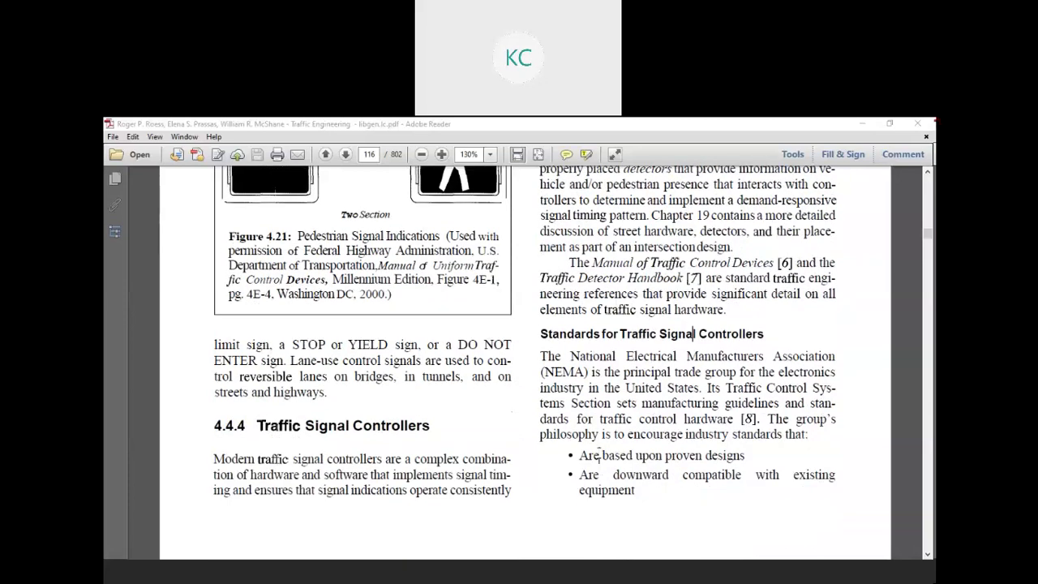
drag(599, 454, 743, 454)
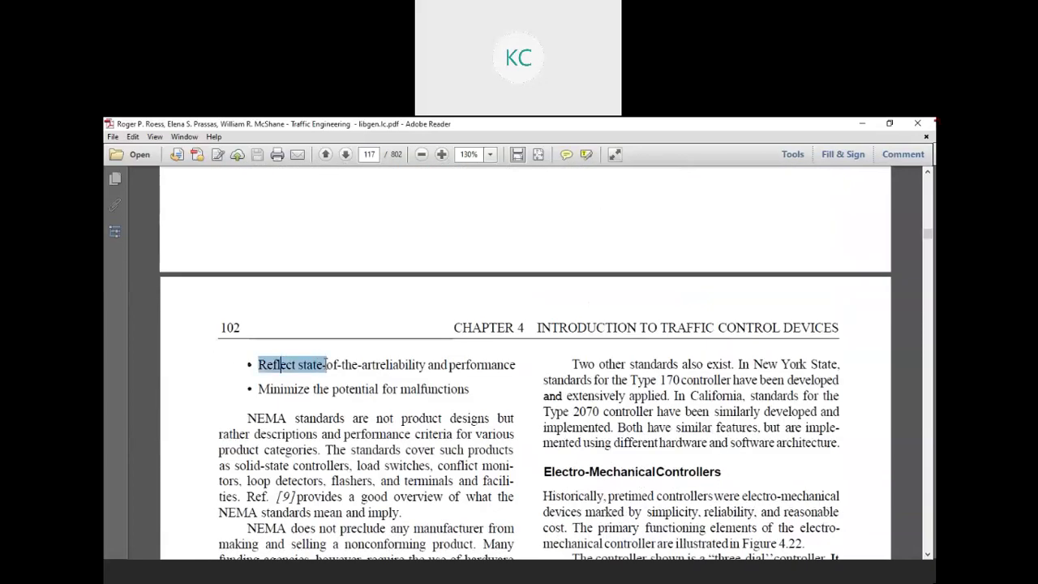
Step: Select the state-of-the-art reliability and performance bullet on page 102
drag(260, 364, 513, 364)
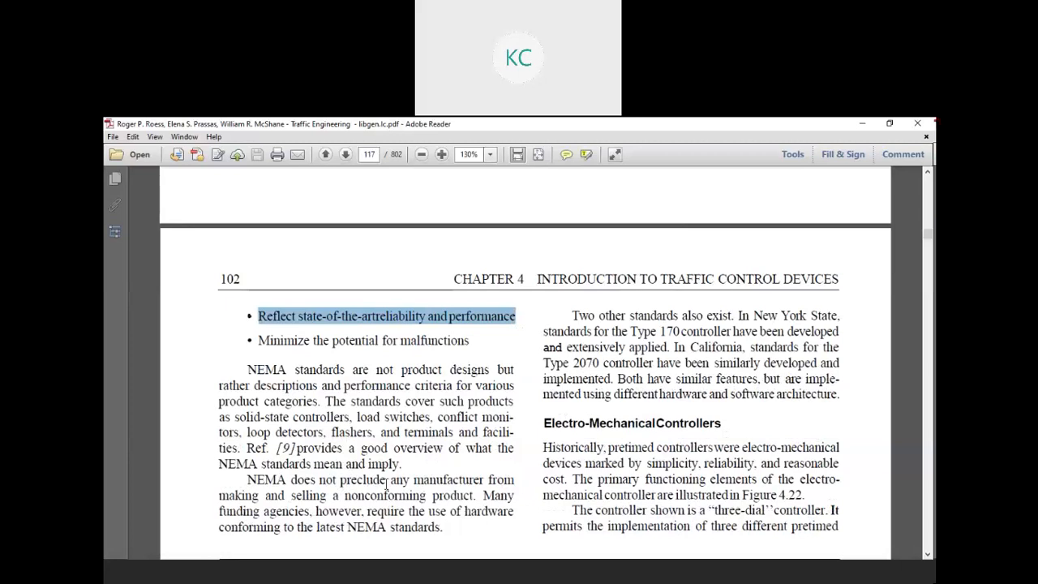
mouse_move(428, 521)
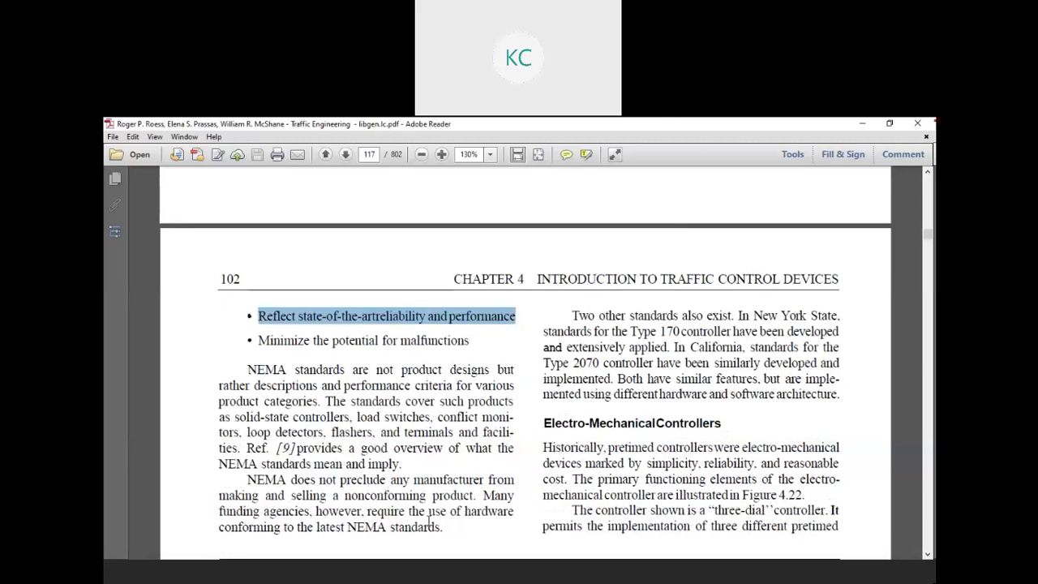
Step: Scroll past the Figure 4.22 photo to page 103 and Section 4.5
scroll(down, 3)
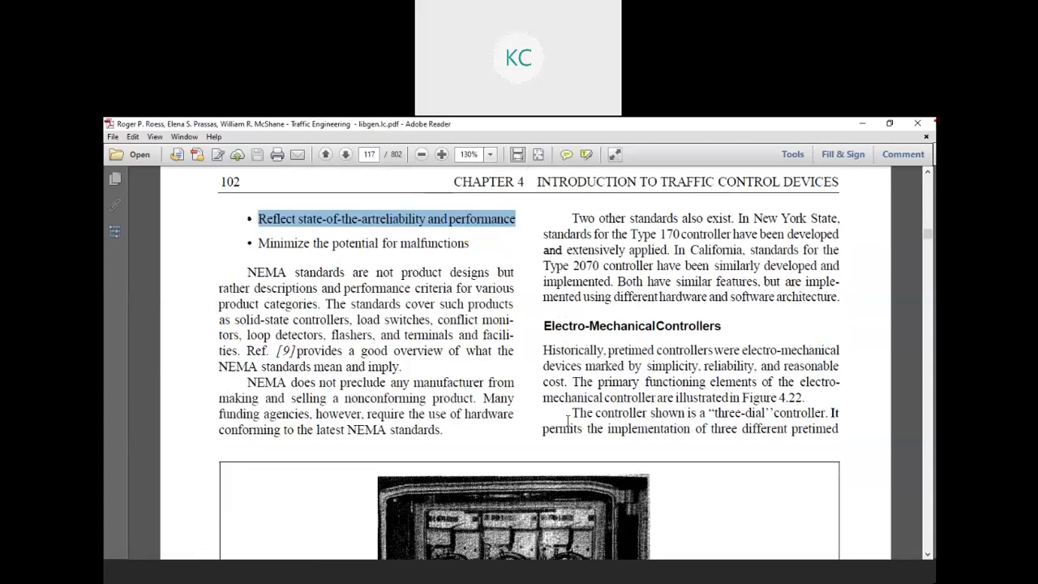
scroll(down, 3)
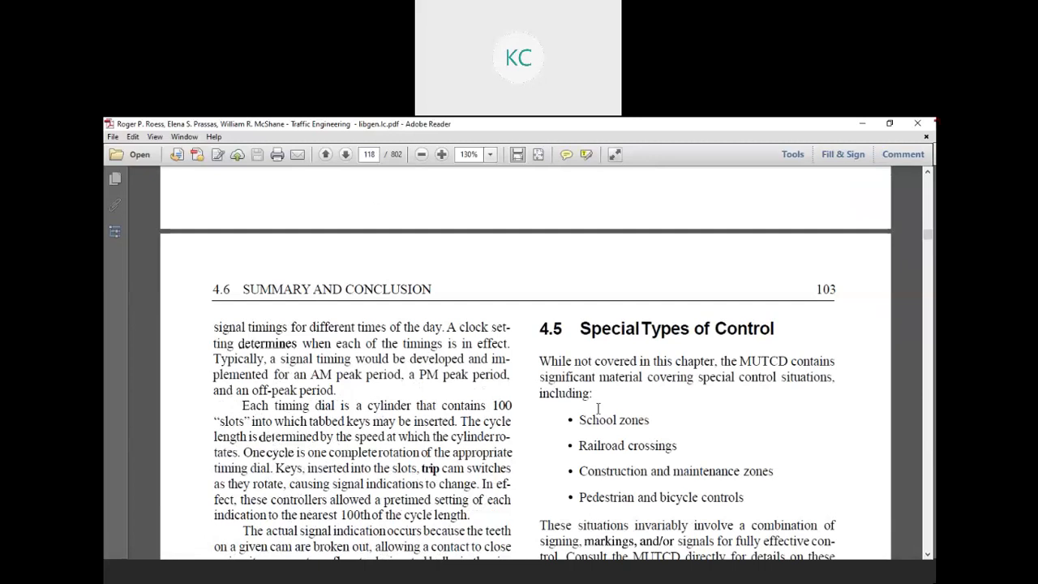
Step: Scroll down page 103 to the 4.6 Summary and Conclusion heading, selecting a phrase
scroll(down, 3)
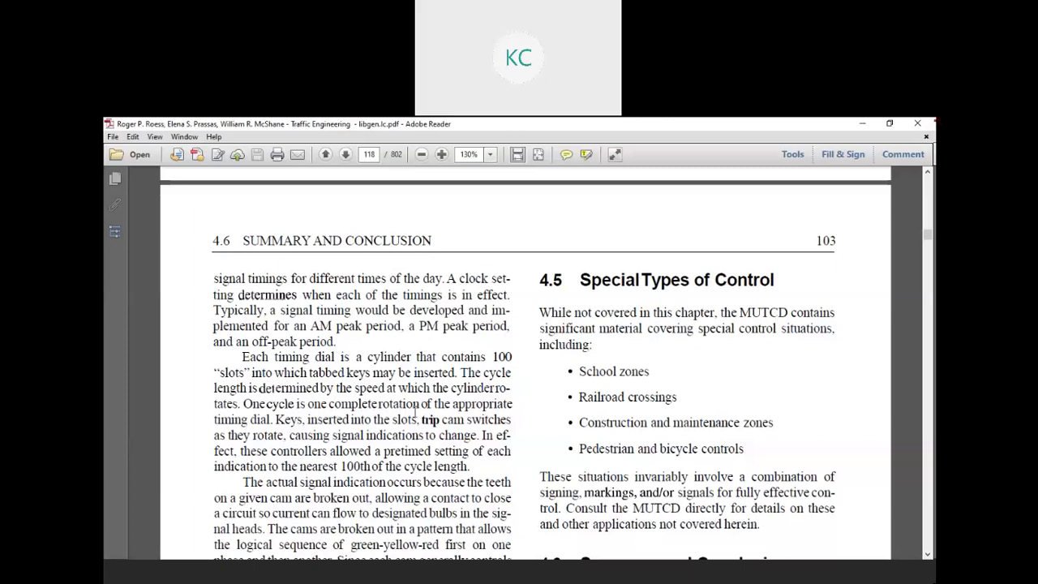
scroll(down, 3)
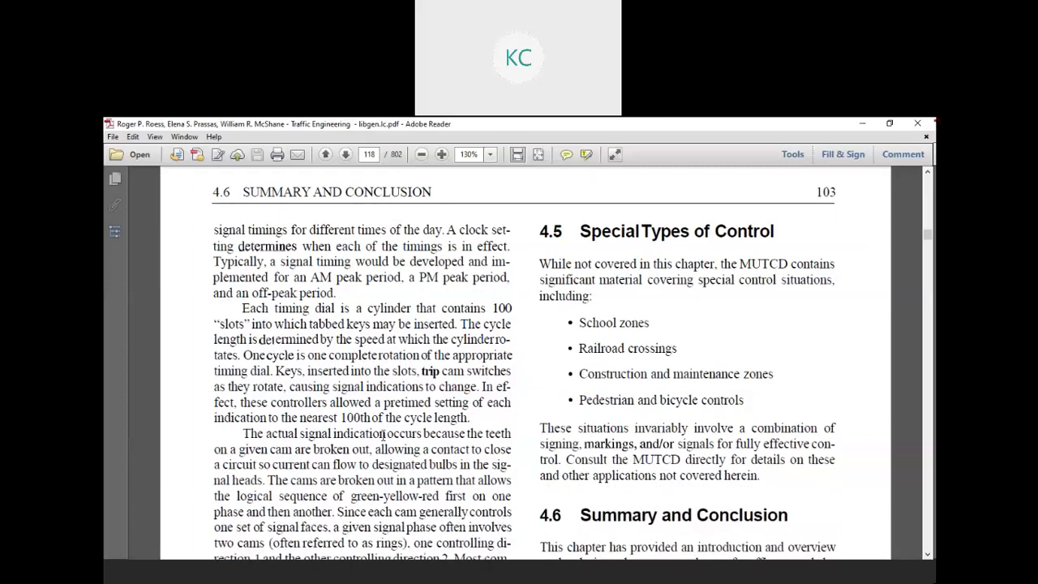
mouse_move(268, 456)
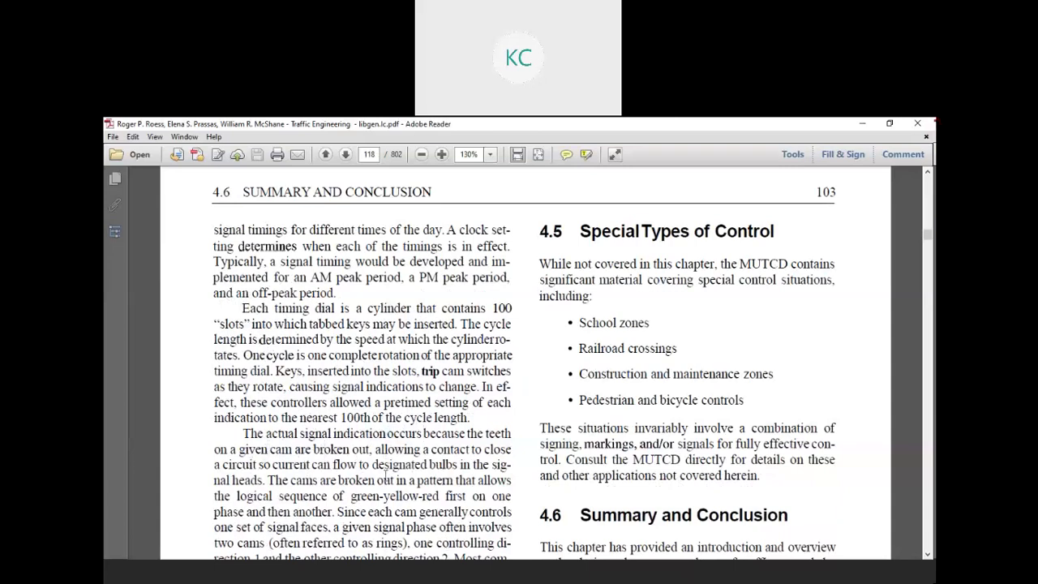
scroll(down, 3)
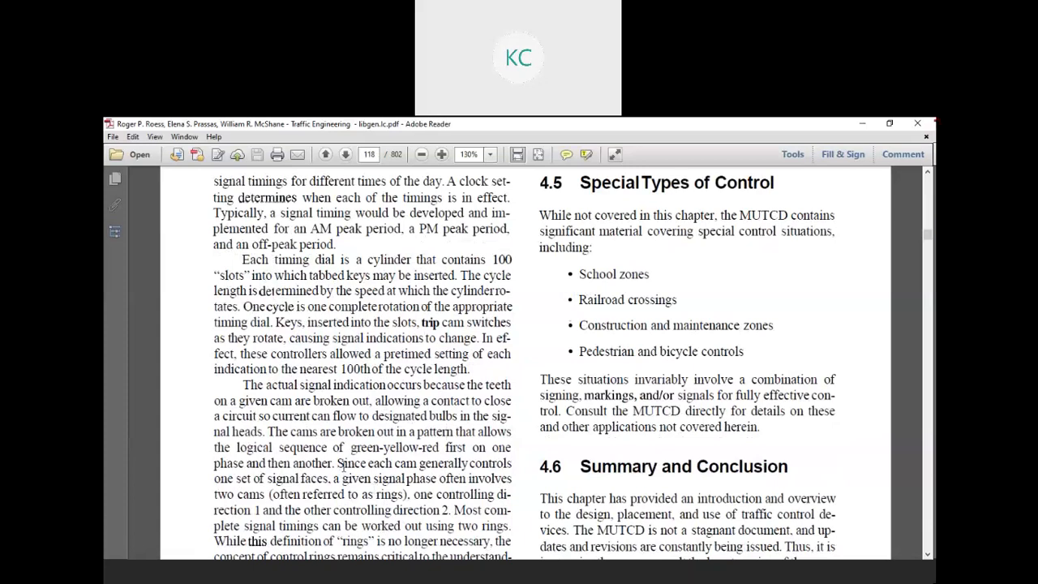
scroll(down, 3)
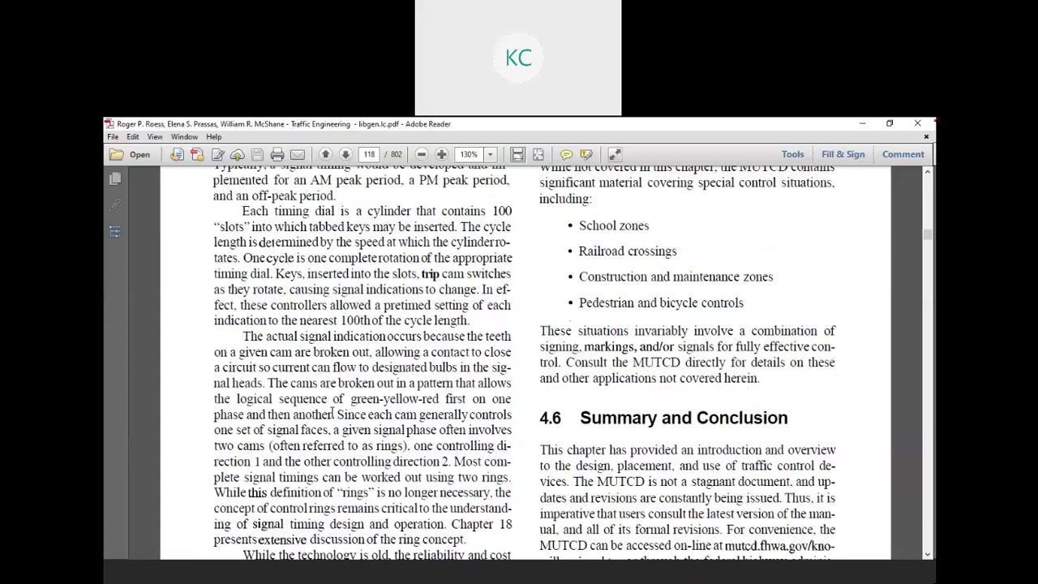
drag(383, 398, 465, 398)
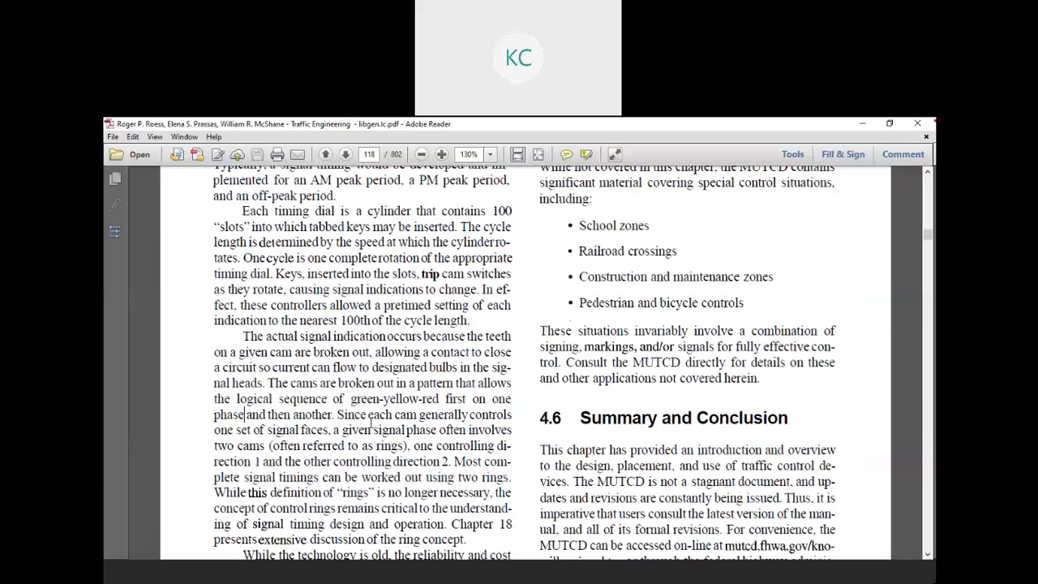
Step: Scroll through the Modern Controllers text to the bottom of page 103
scroll(down, 3)
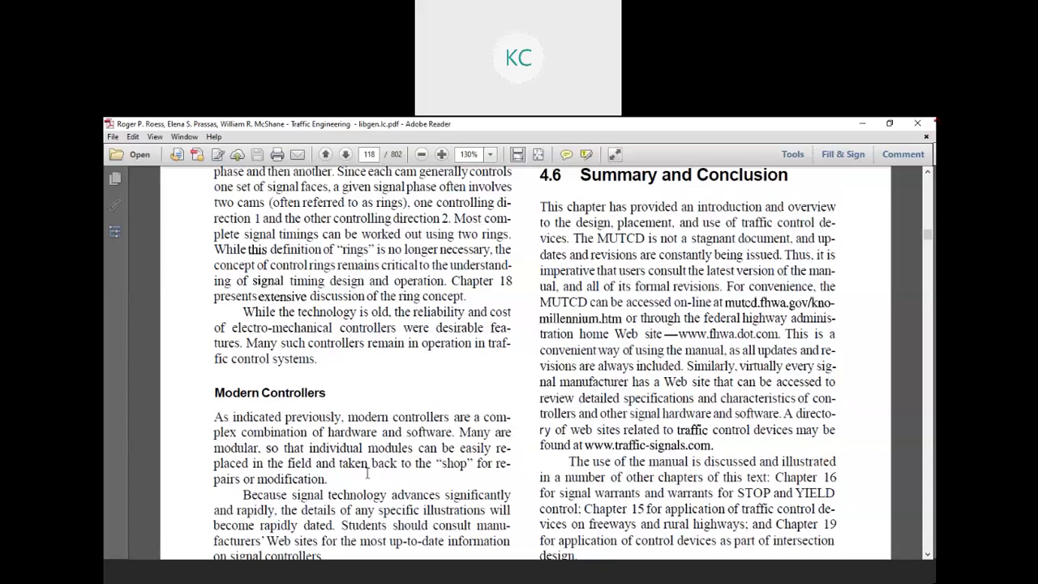
scroll(down, 3)
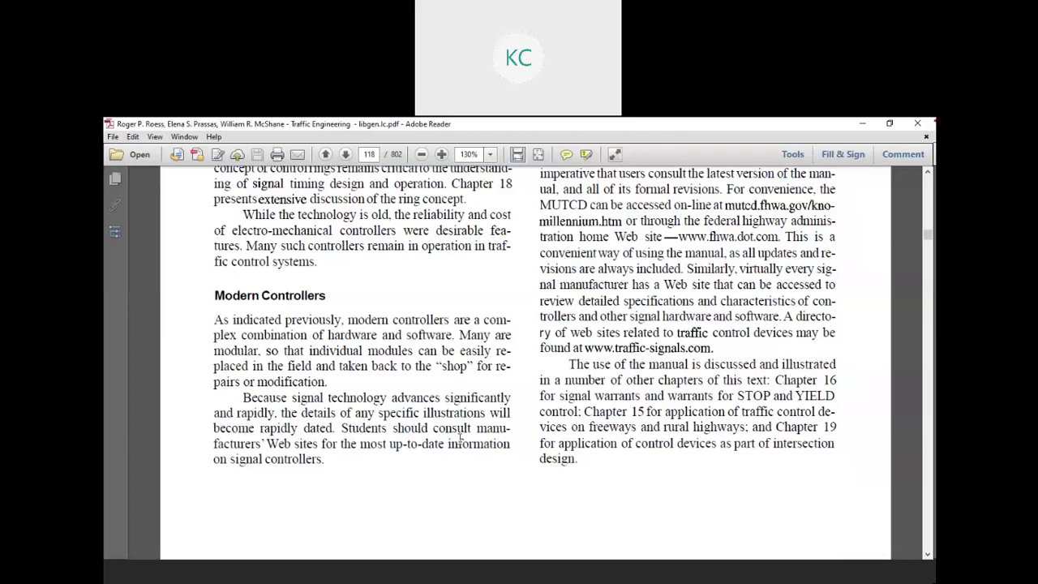
Step: Scroll through page 104's References and Problems to the end of Chapter 4
scroll(down, 3)
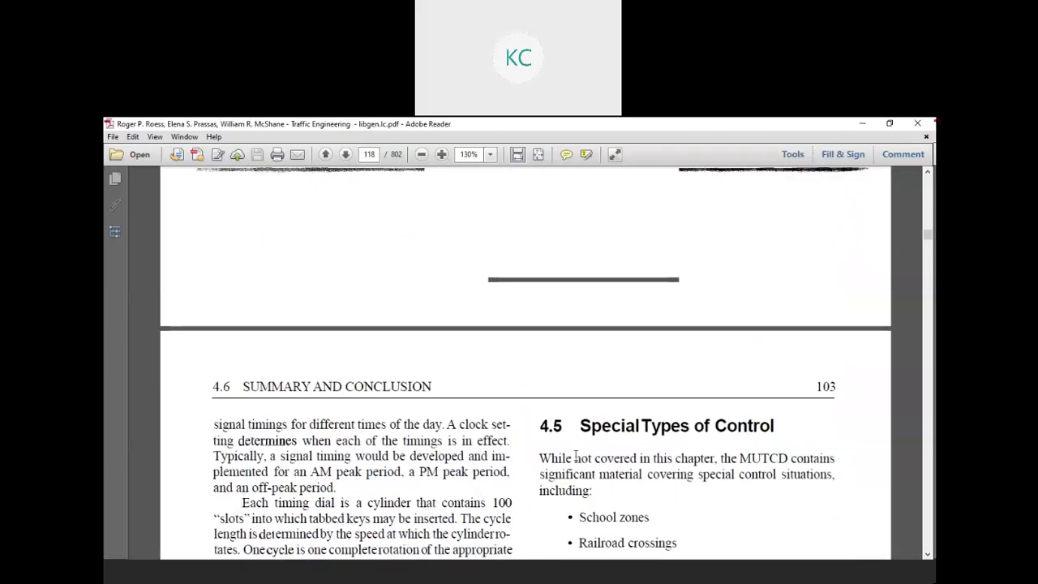
scroll(down, 3)
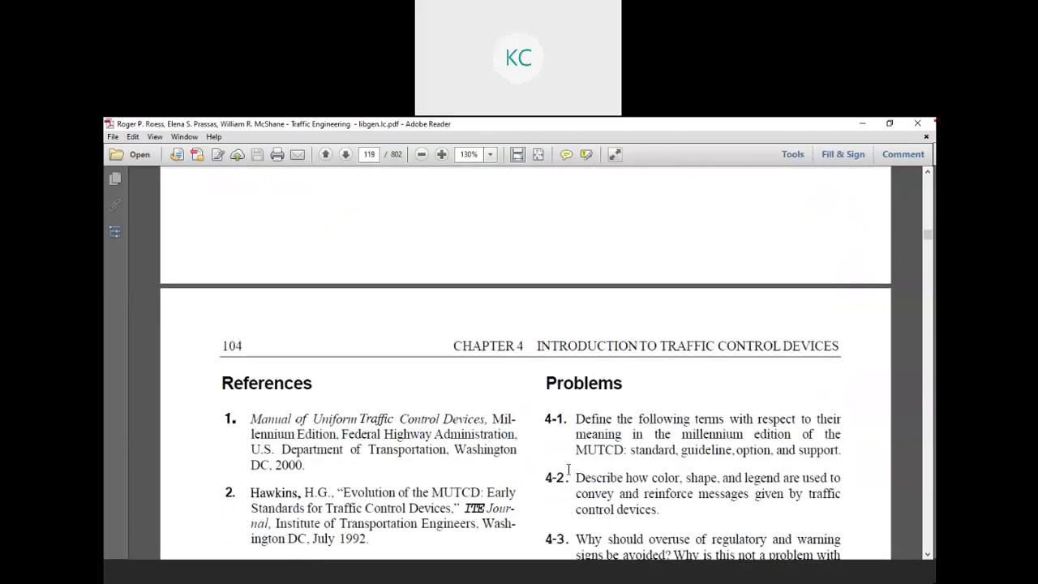
scroll(down, 3)
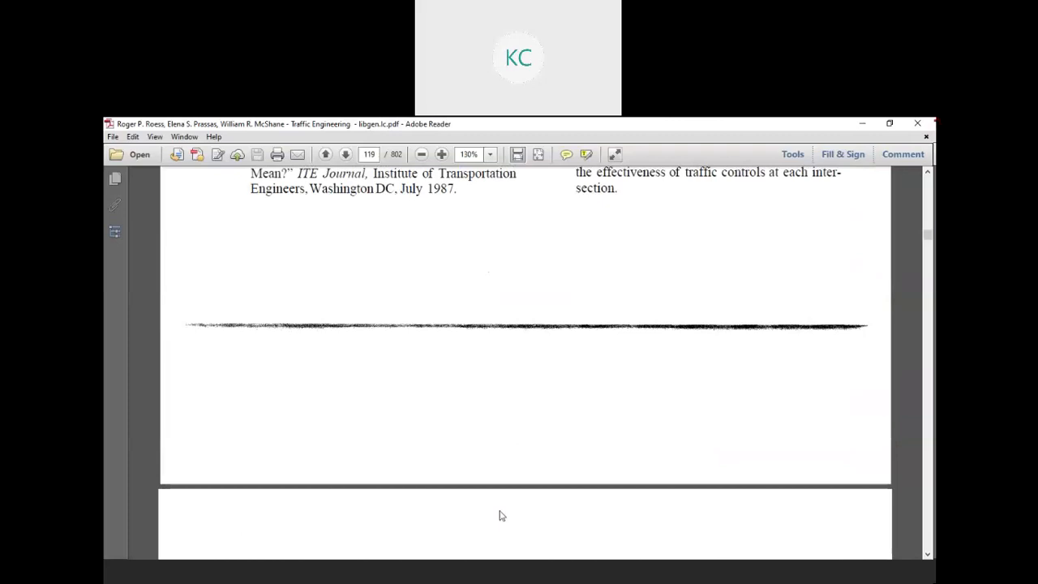
mouse_move(539, 364)
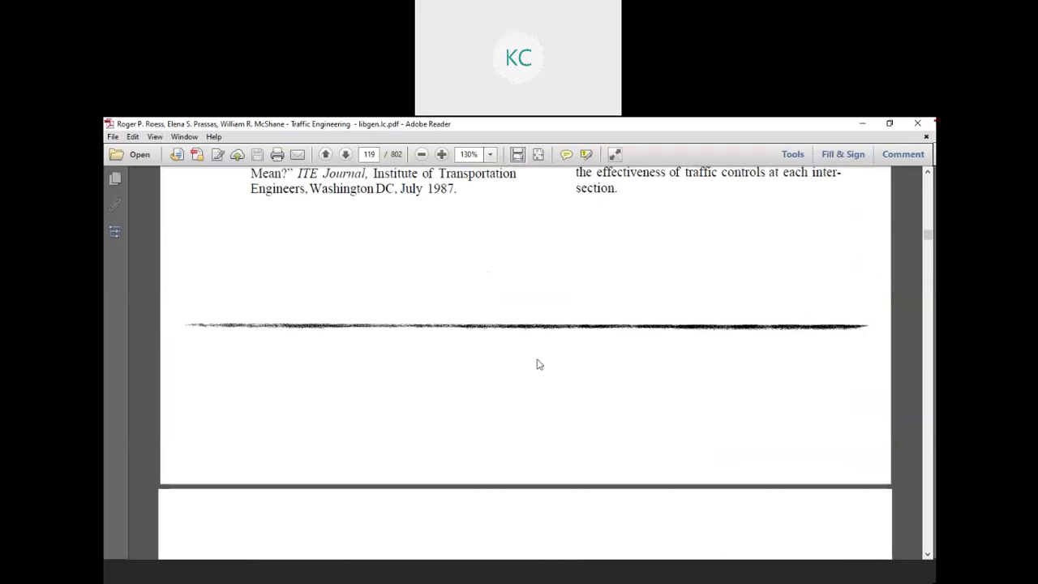